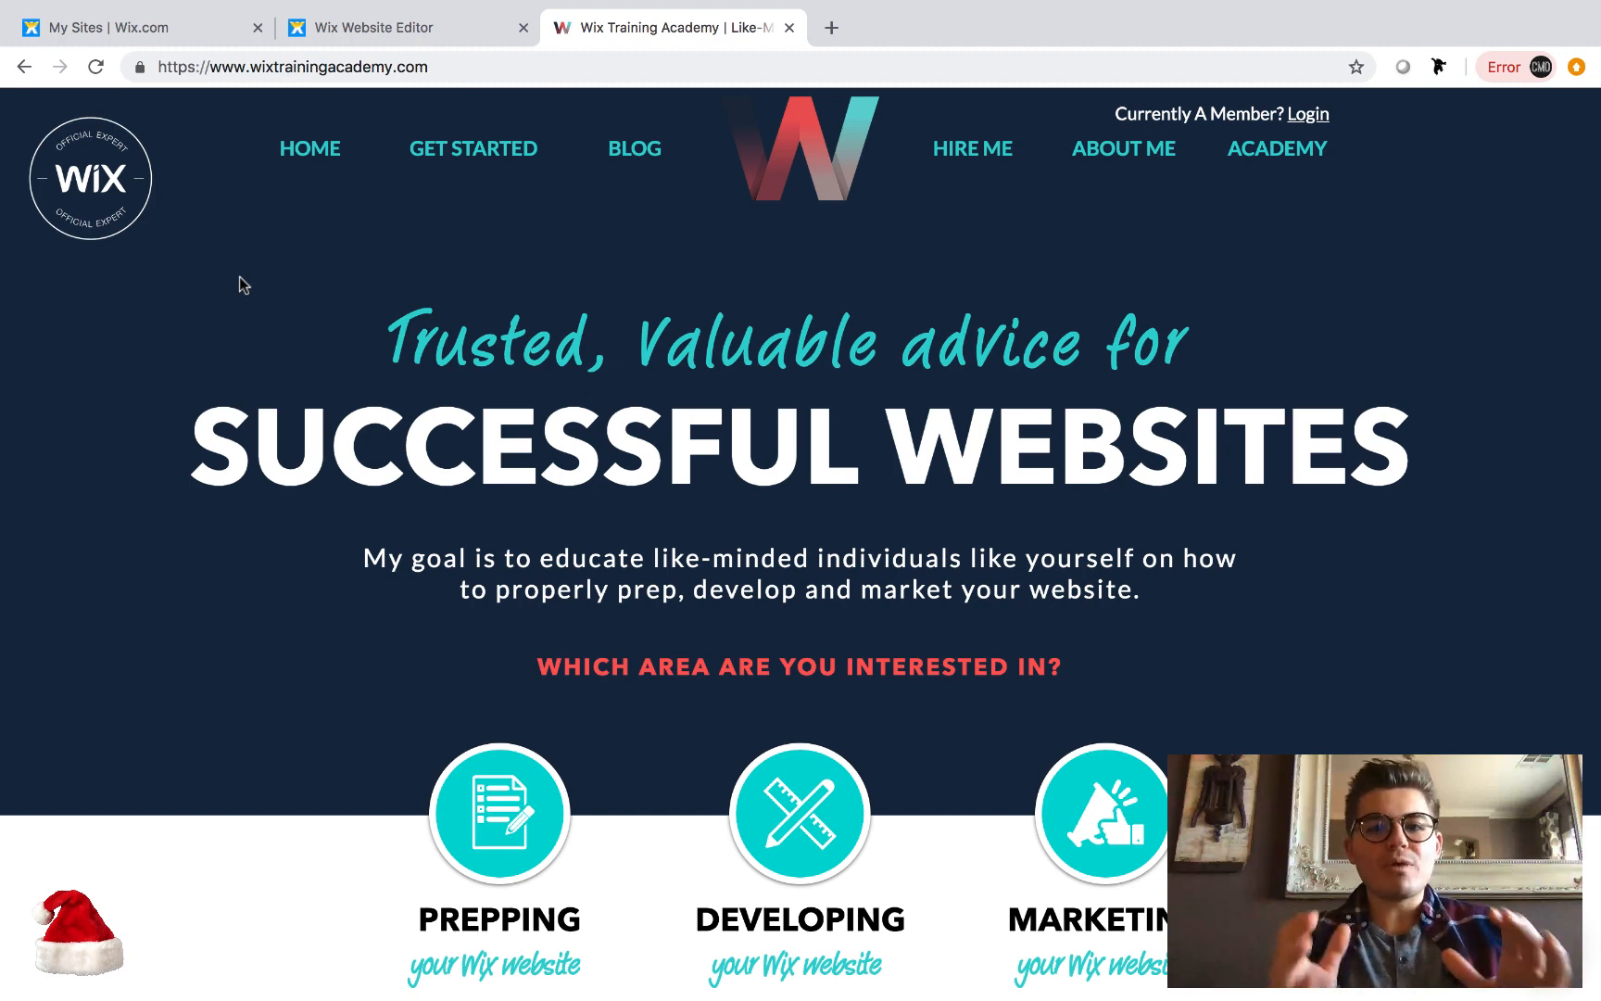
mouse_move(372, 309)
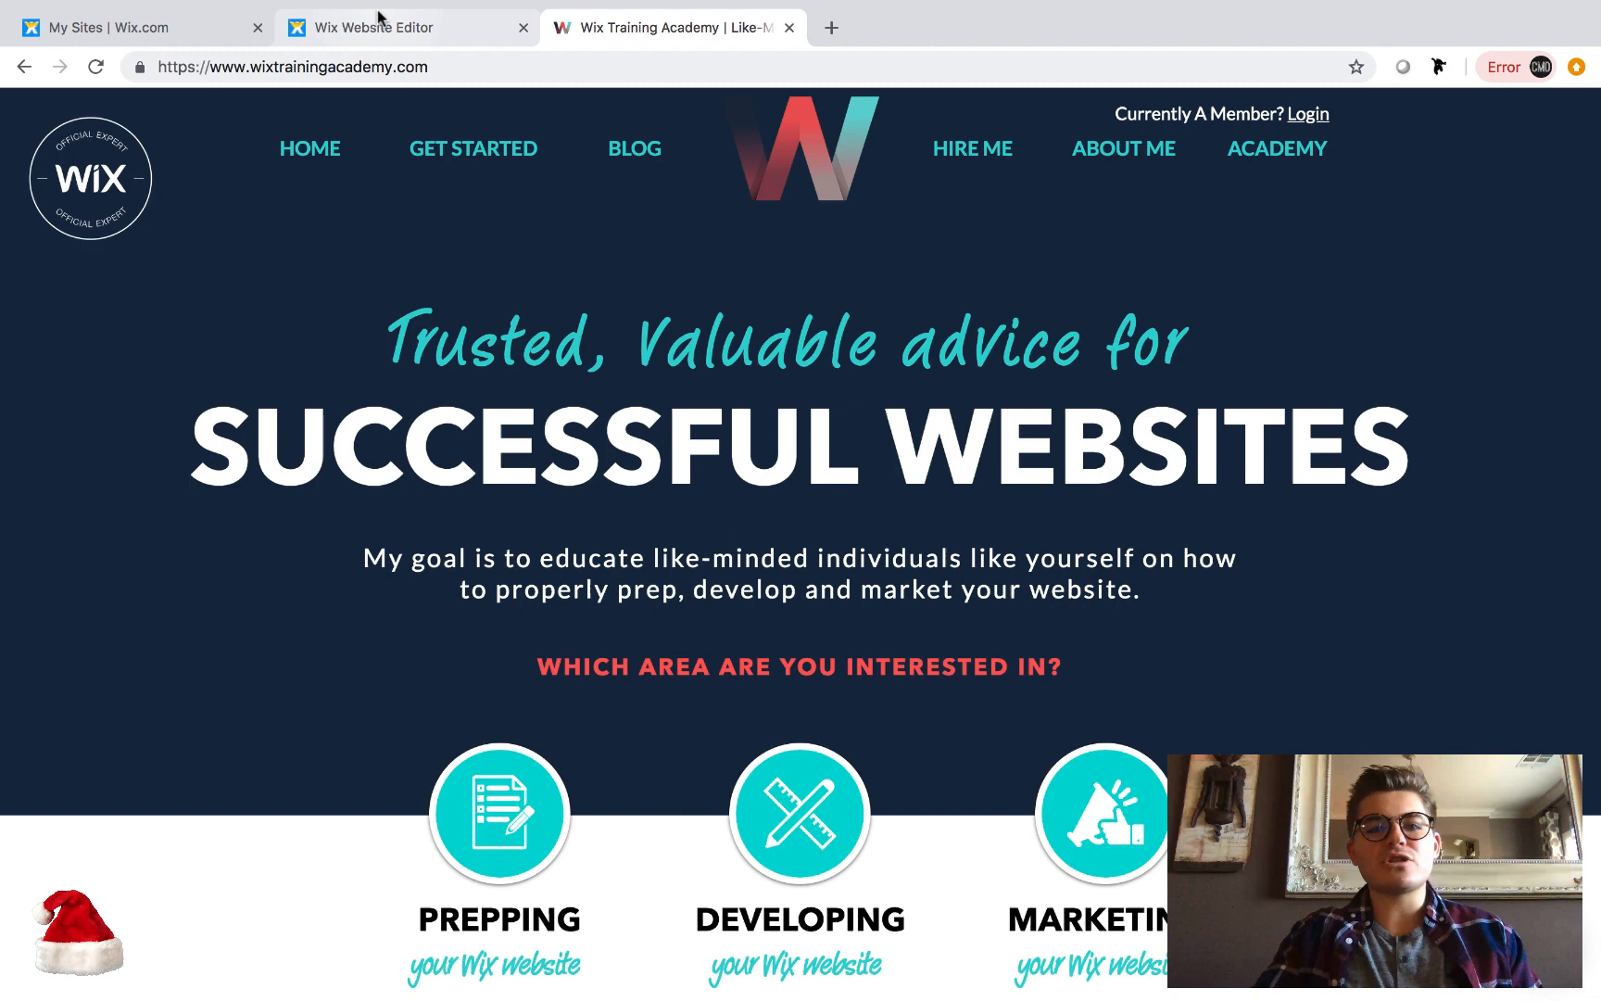
- Switch back to the Wix Website Editor tab showing the Home page
click(406, 28)
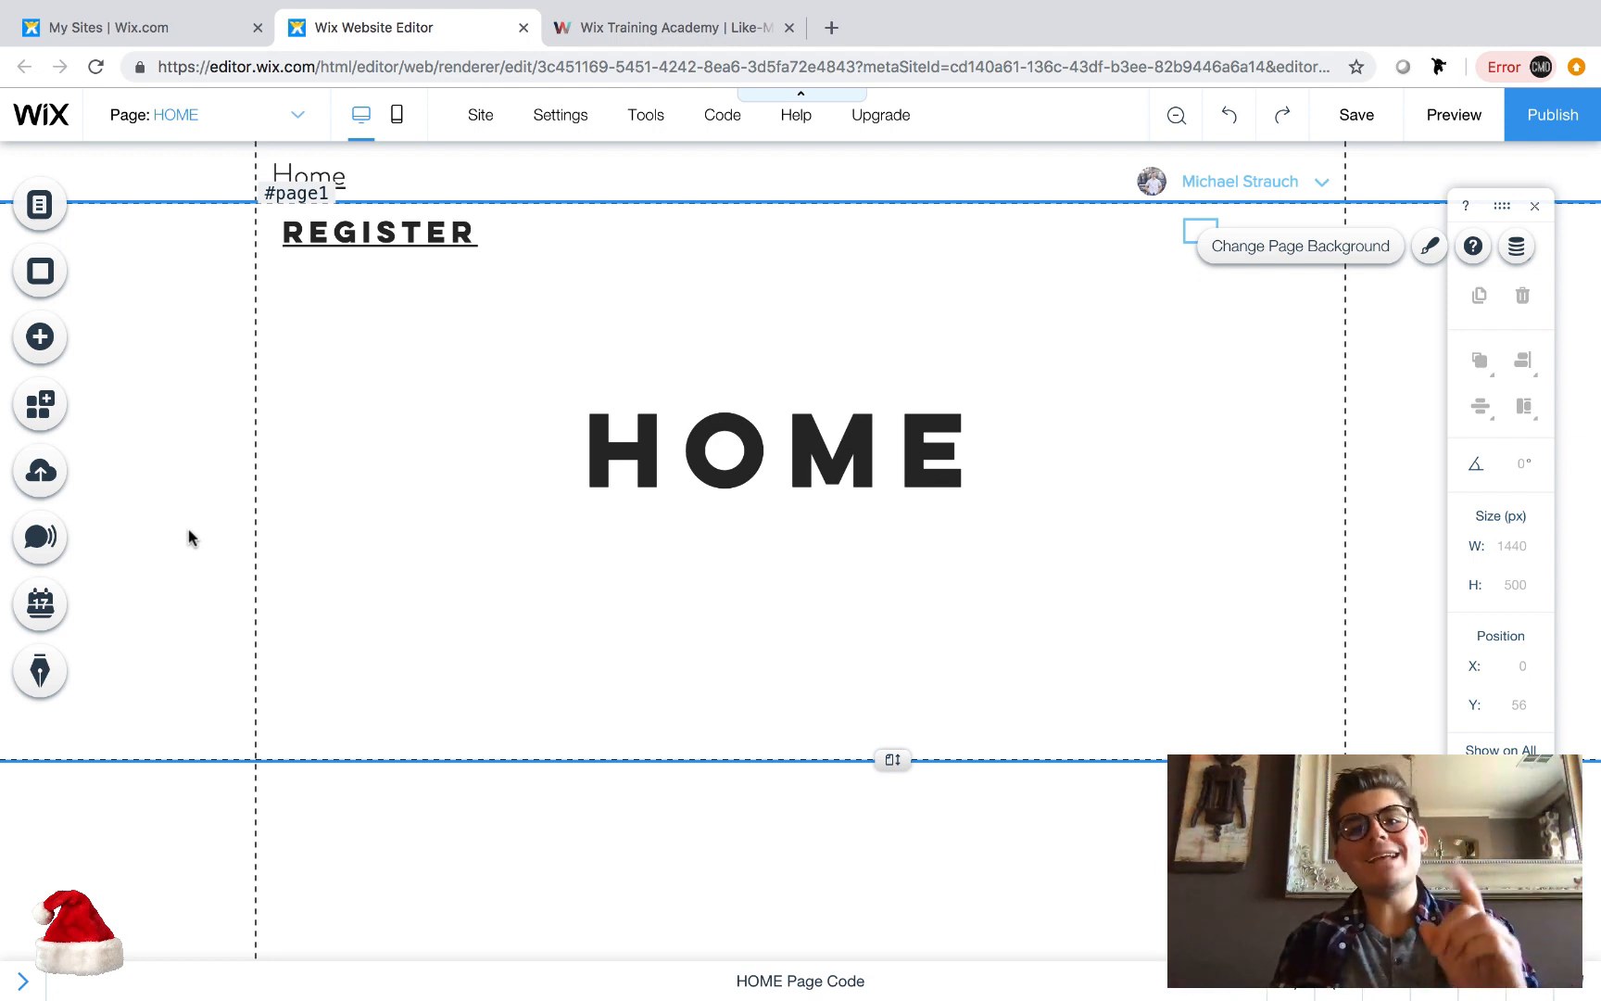
mouse_move(167, 454)
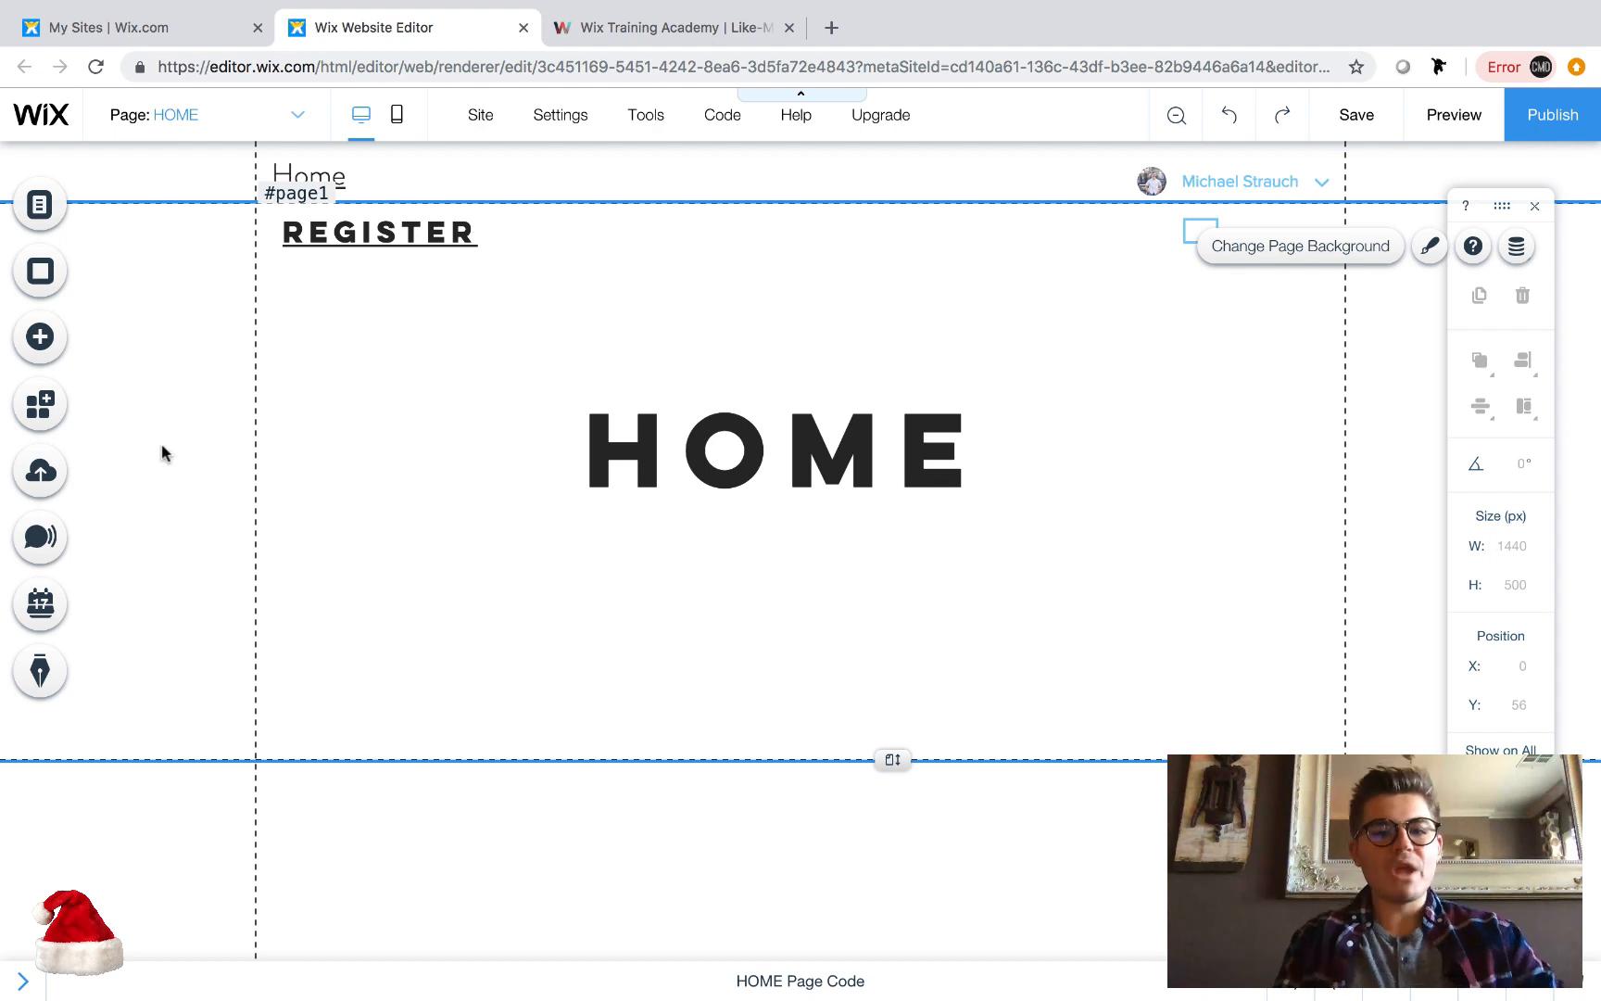
mouse_move(185, 325)
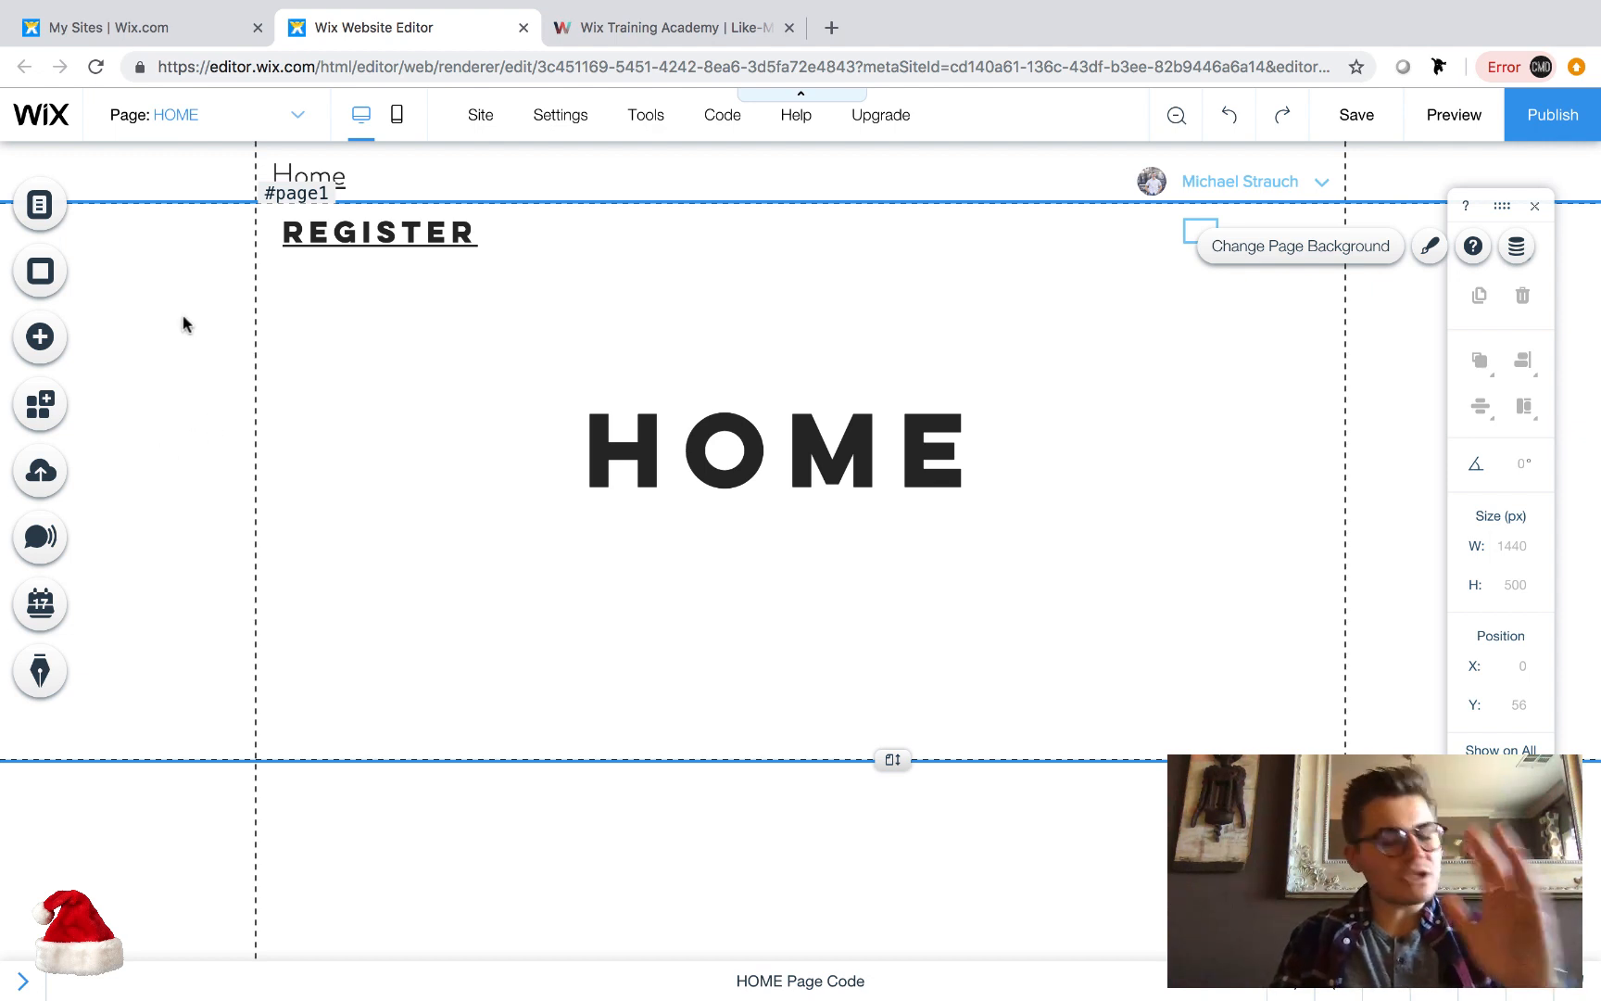
mouse_move(207, 114)
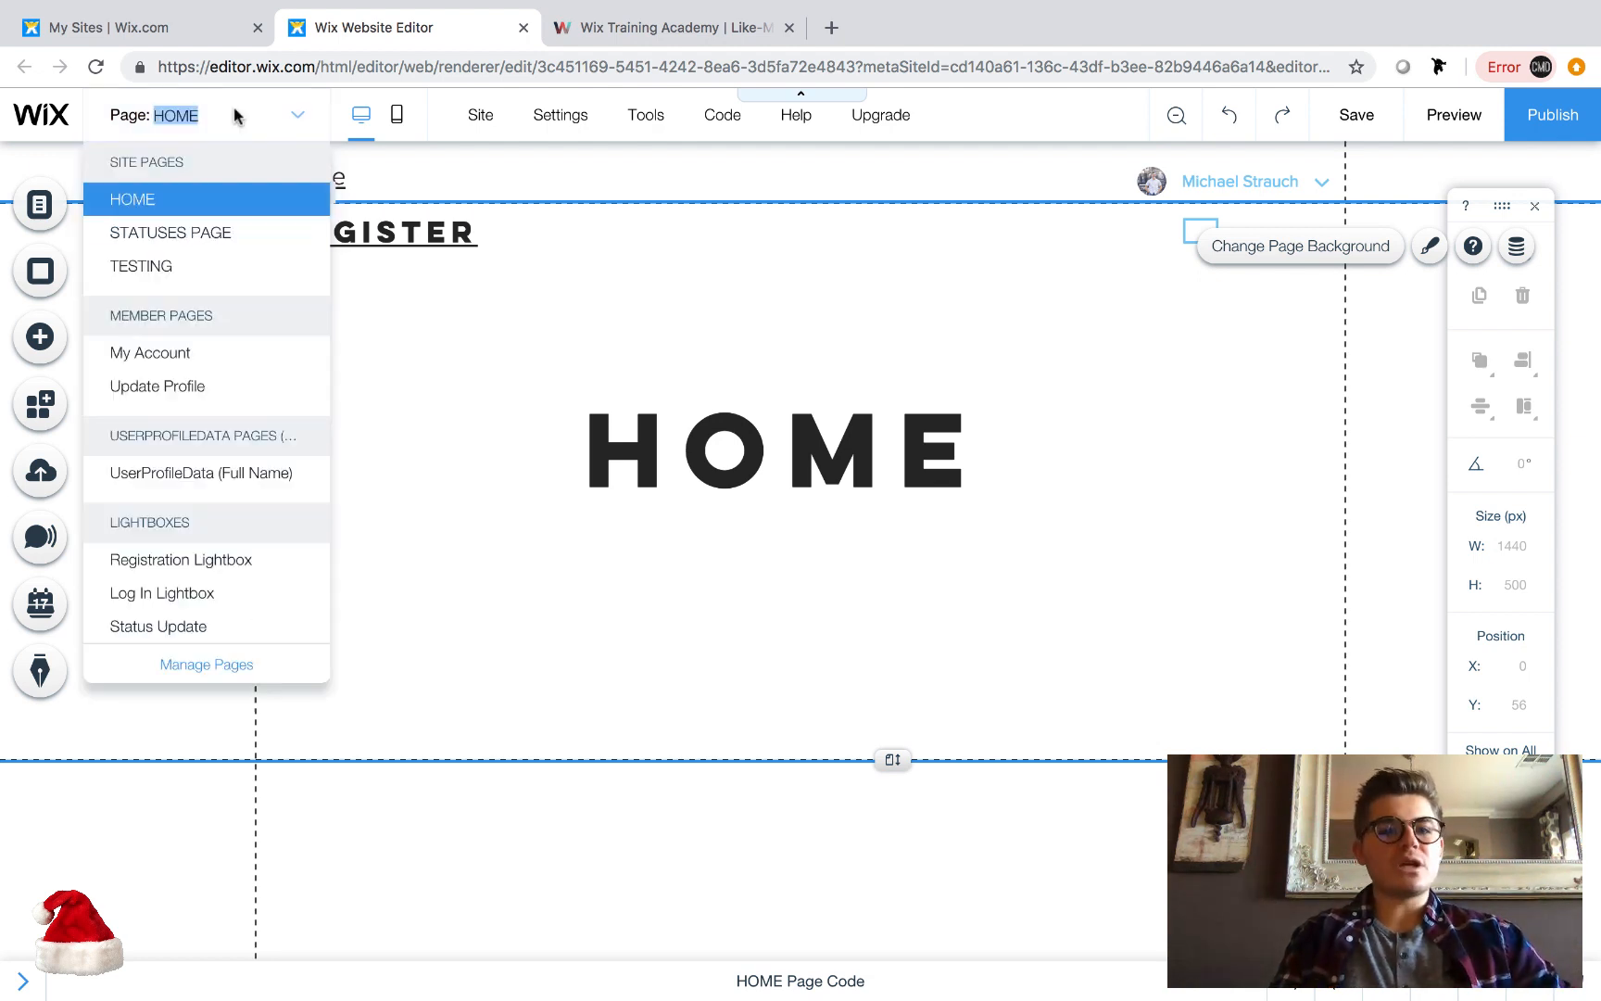
mouse_move(201, 473)
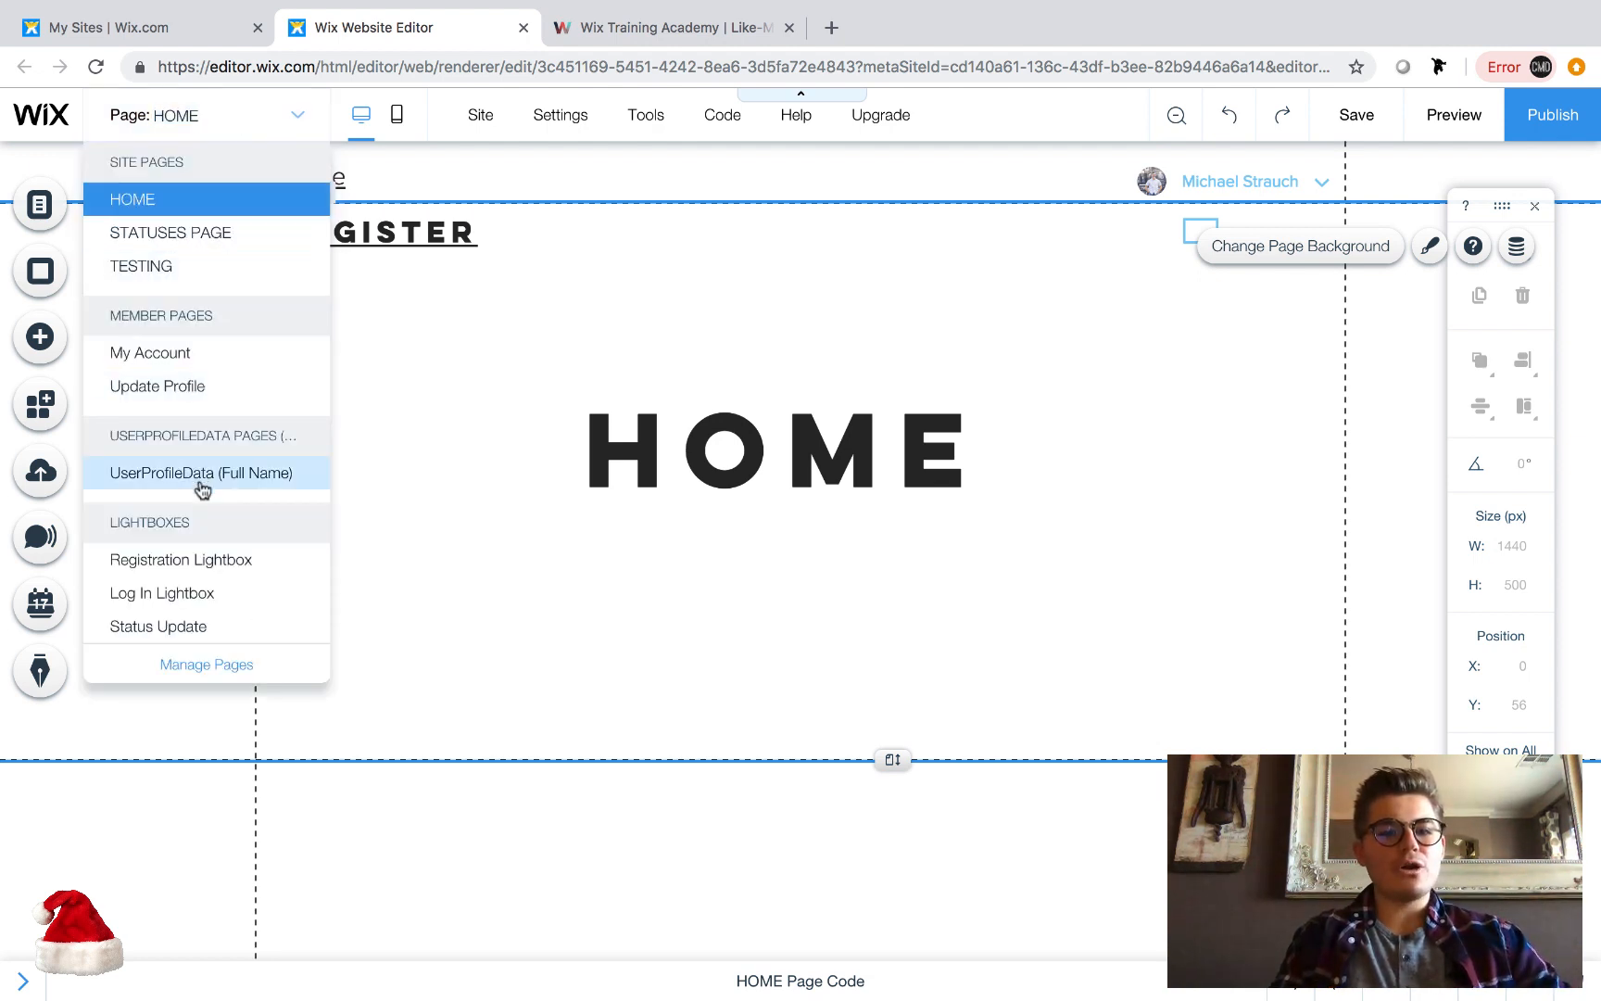
- Open the UserProfileData (Full Name) page and clear the page selection
click(201, 473)
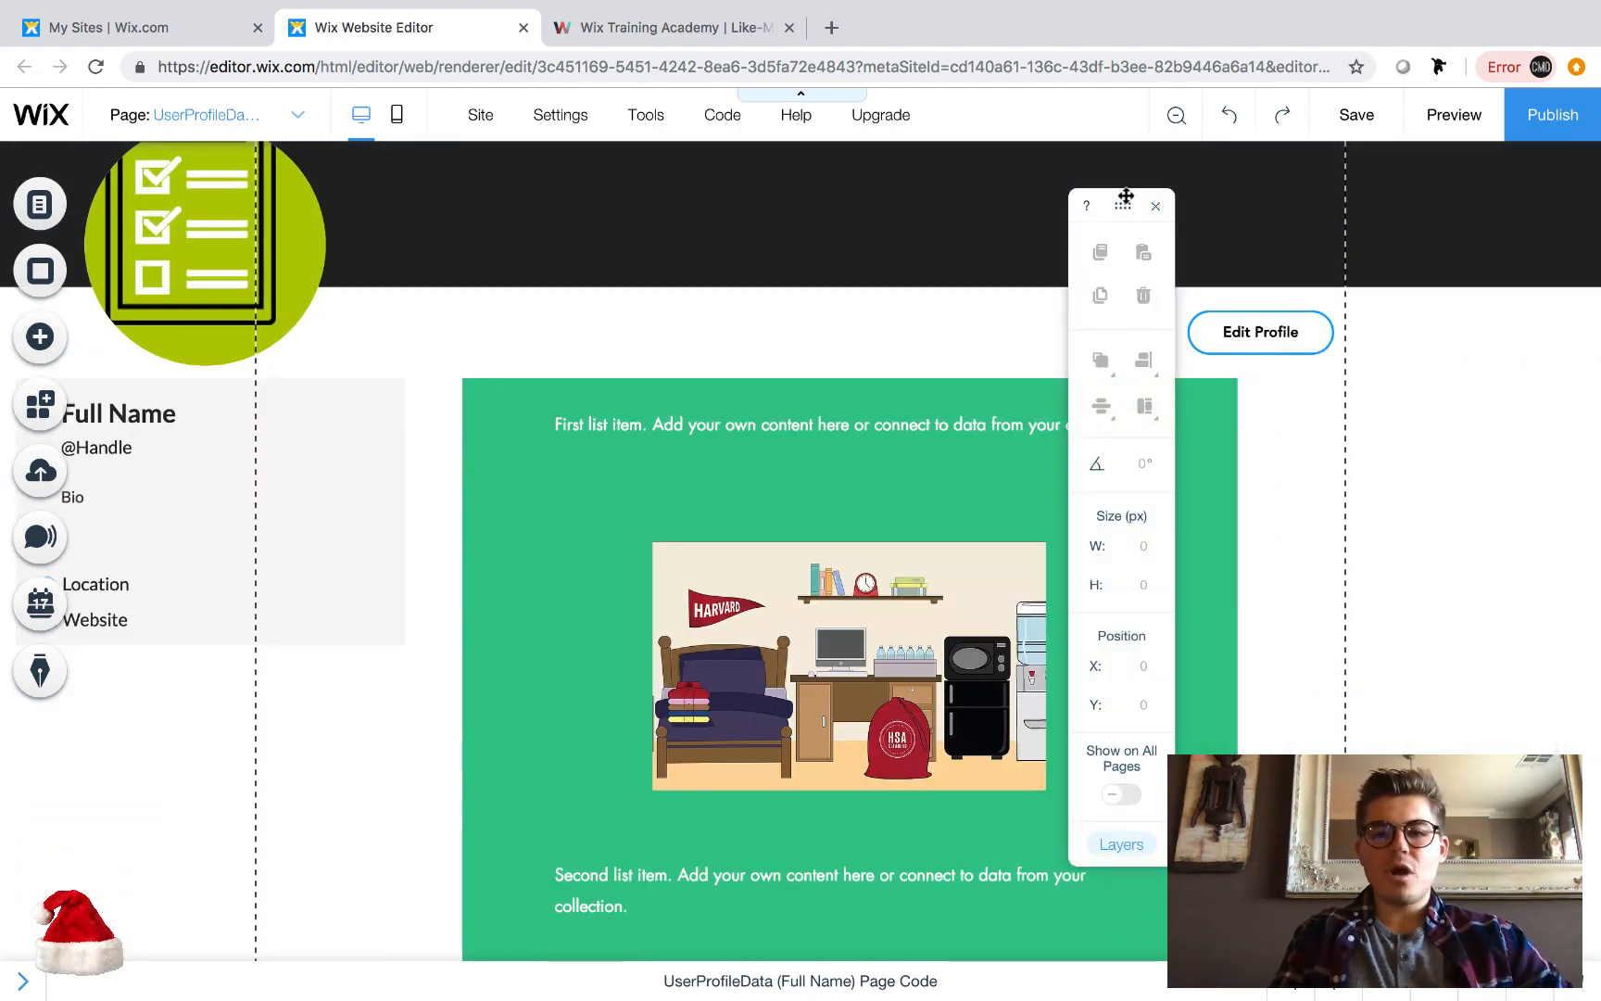
click(1155, 206)
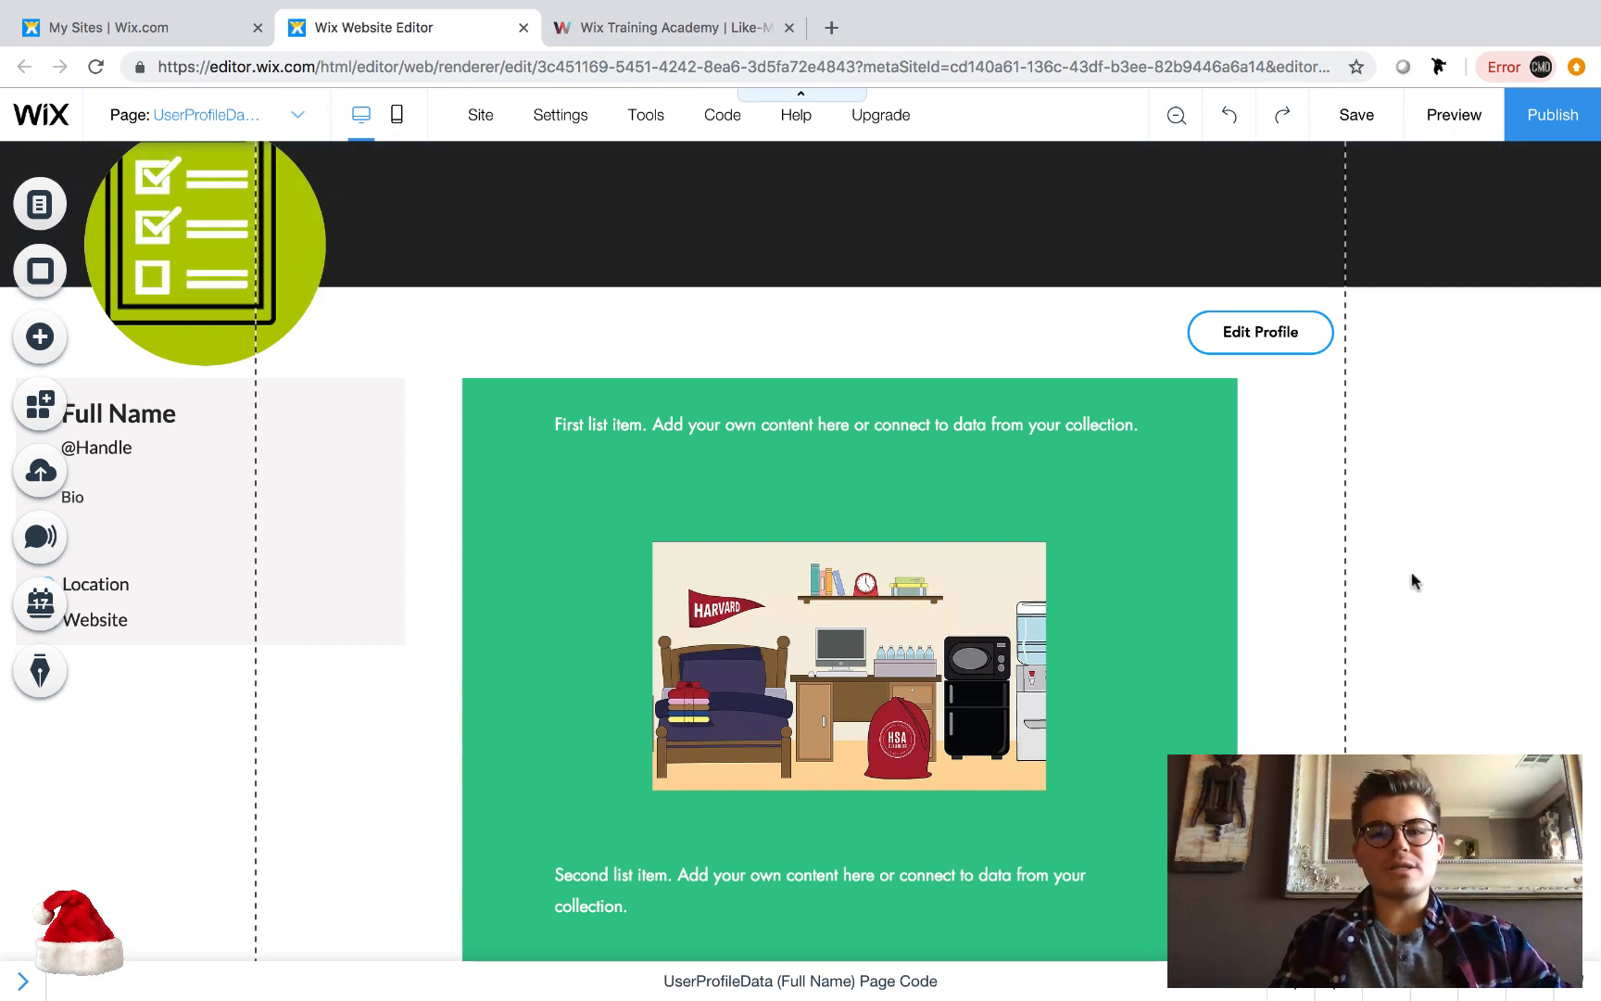
mouse_move(1277, 635)
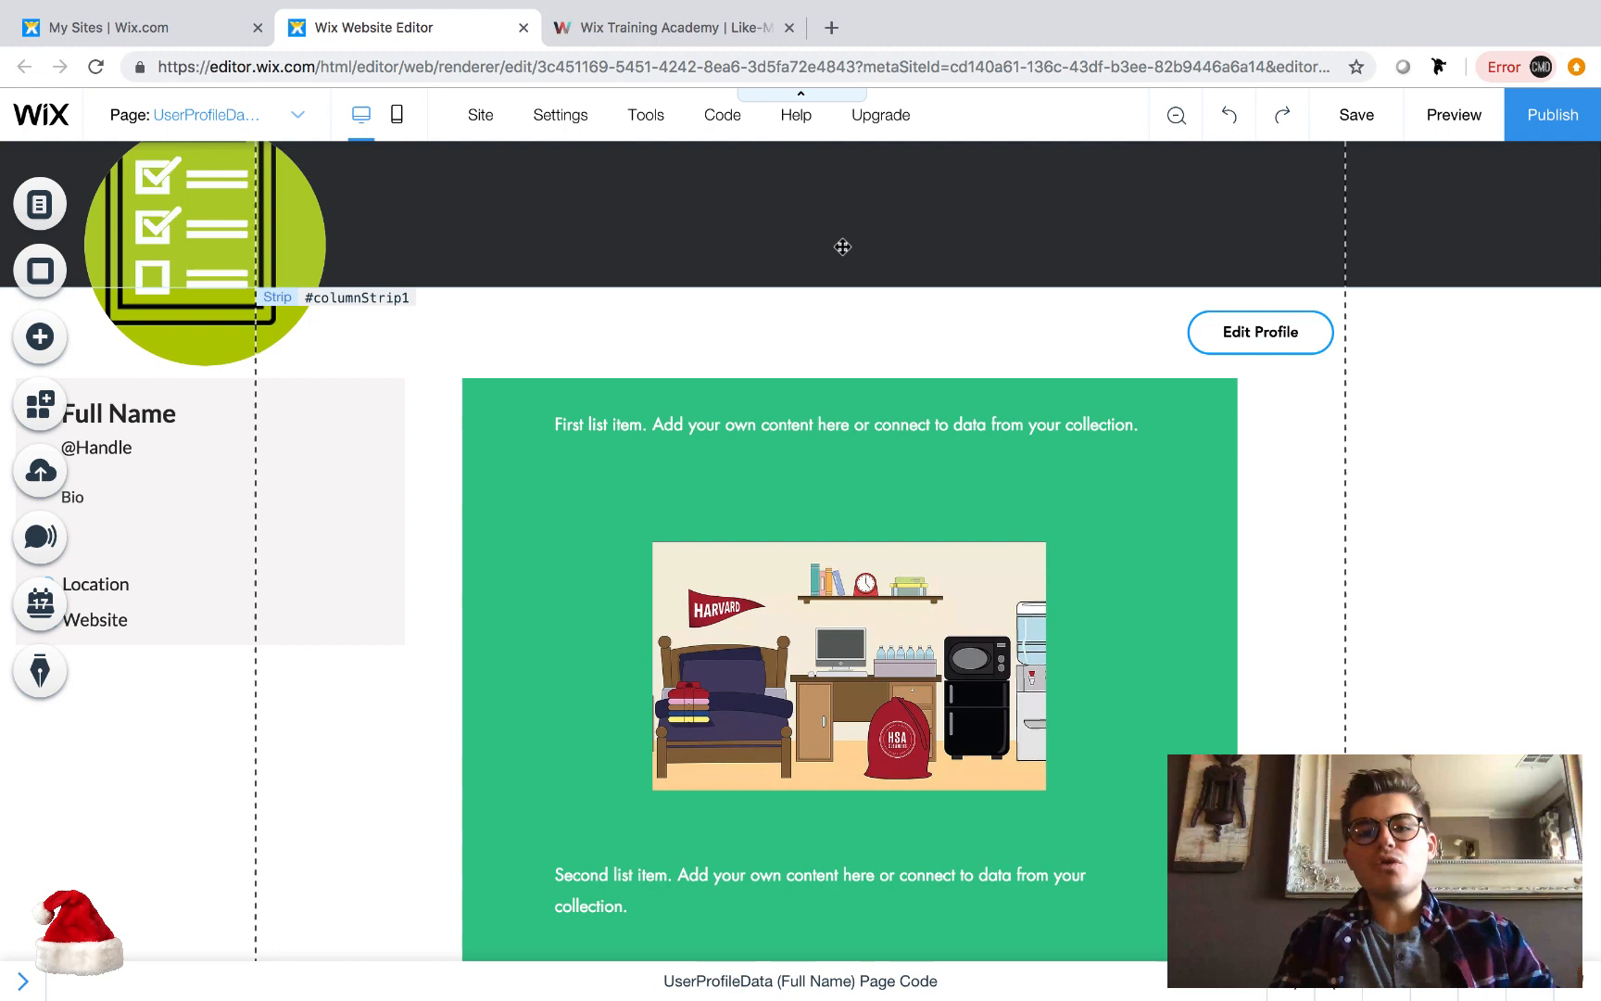
mouse_move(883, 257)
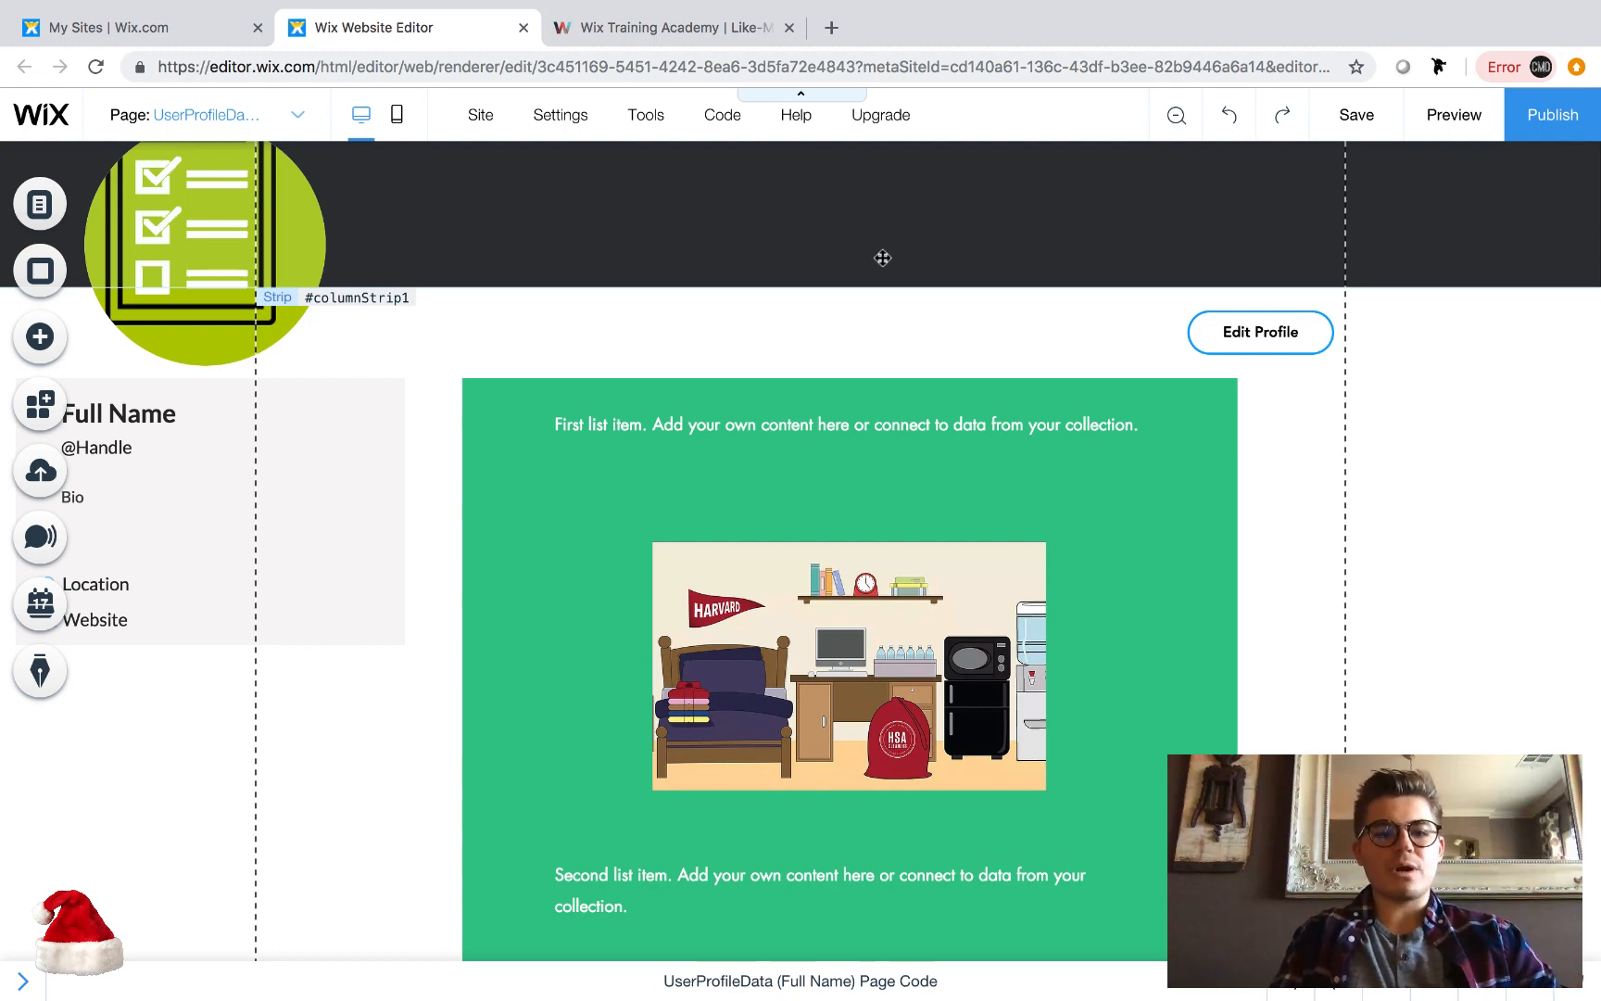
mouse_move(38, 403)
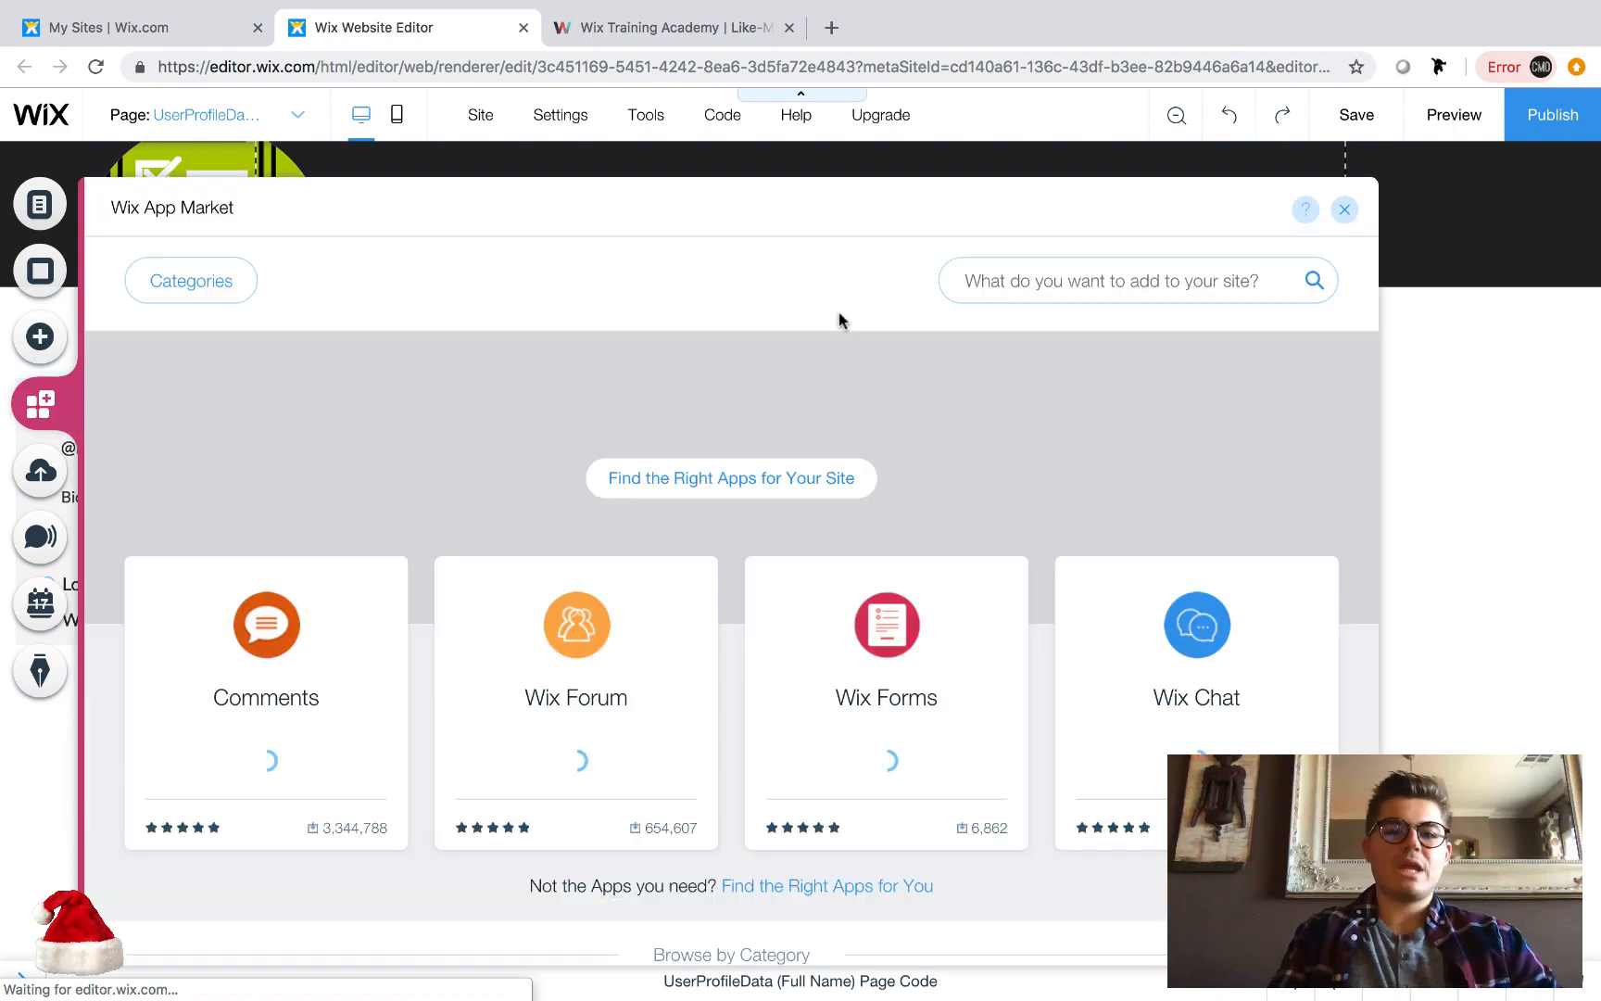
- Search the App Market for 'adse' and add Google AdSense to the profile page
click(1123, 281)
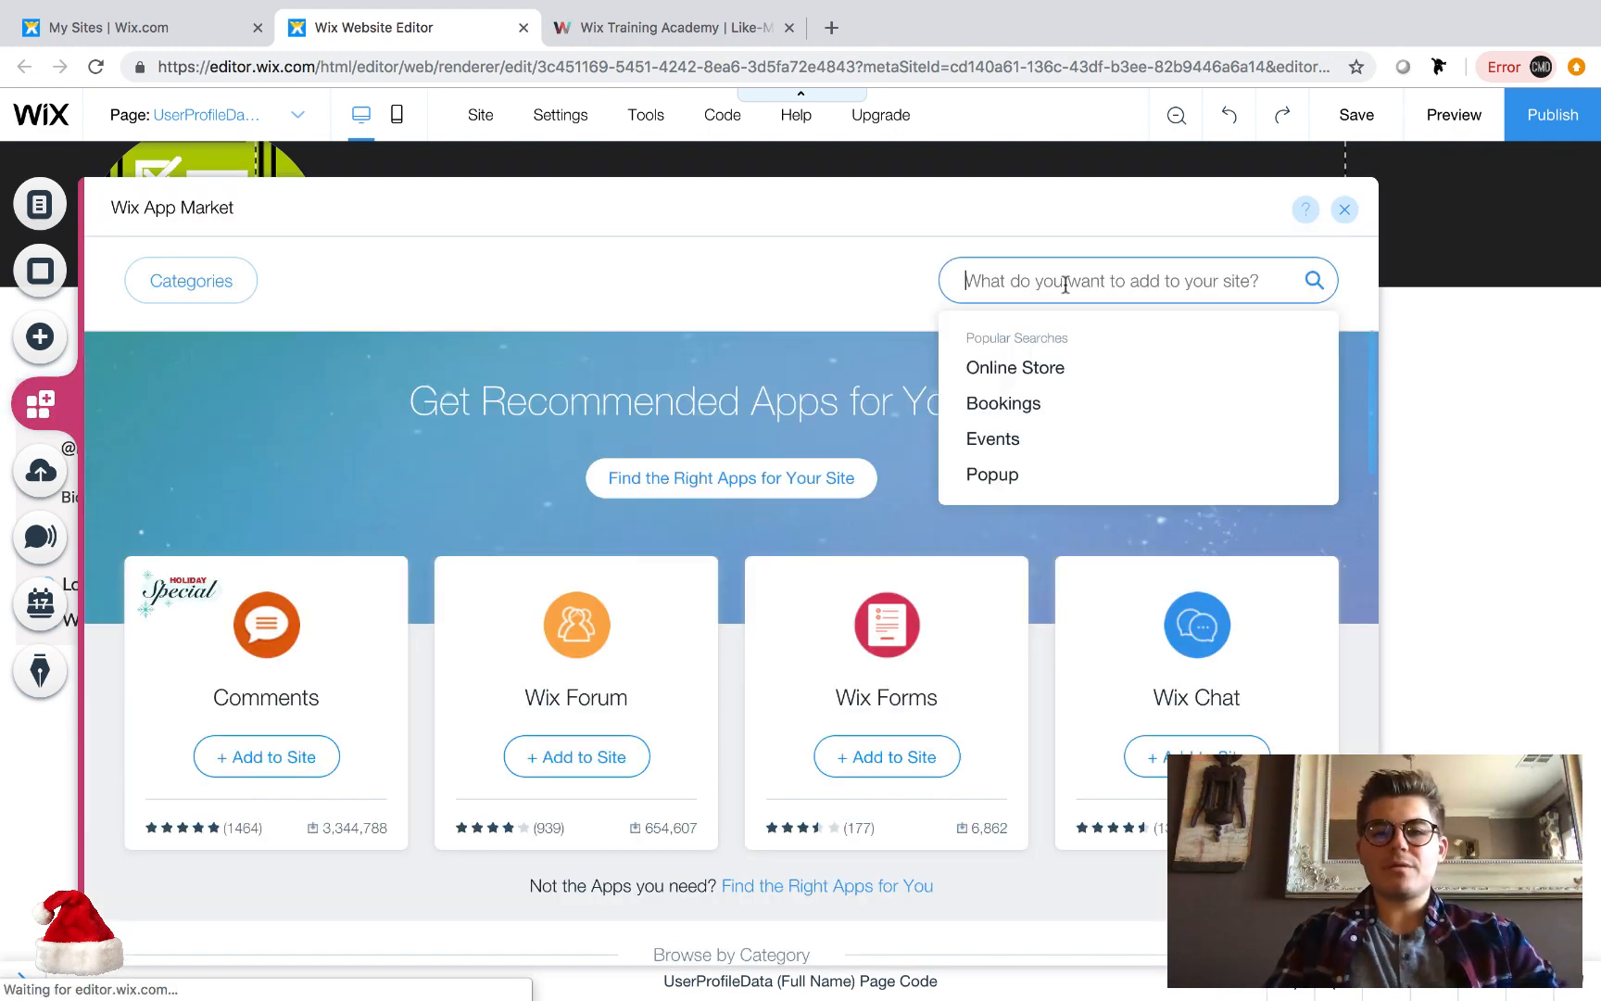
text(adse)
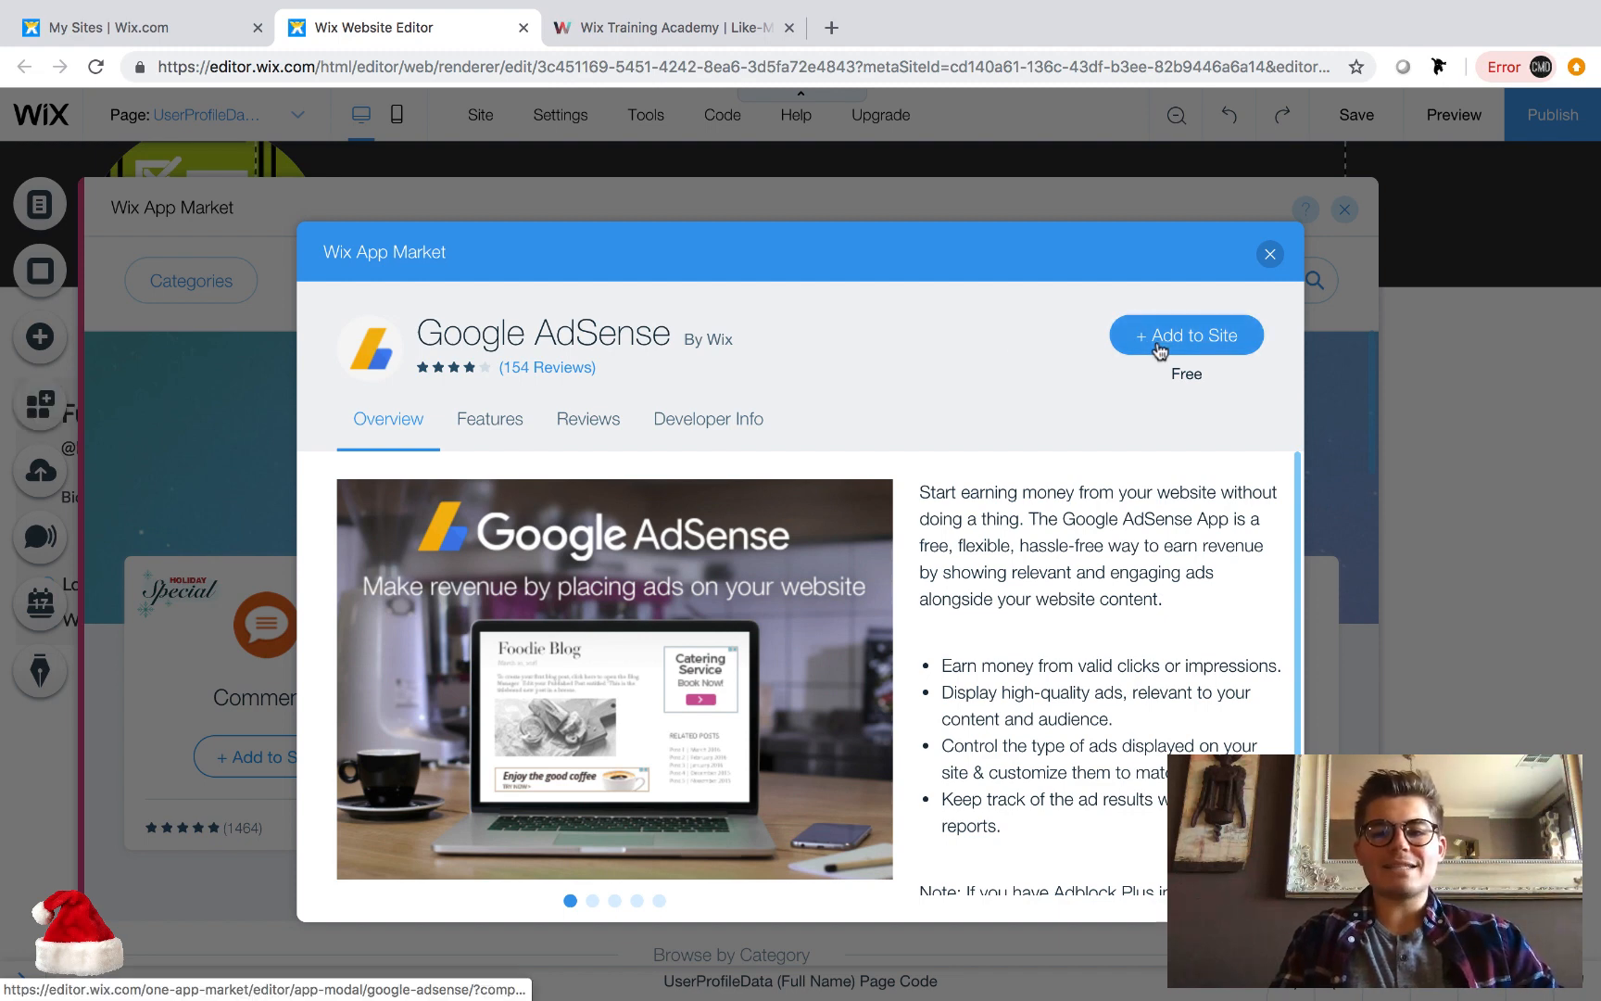
click(1185, 335)
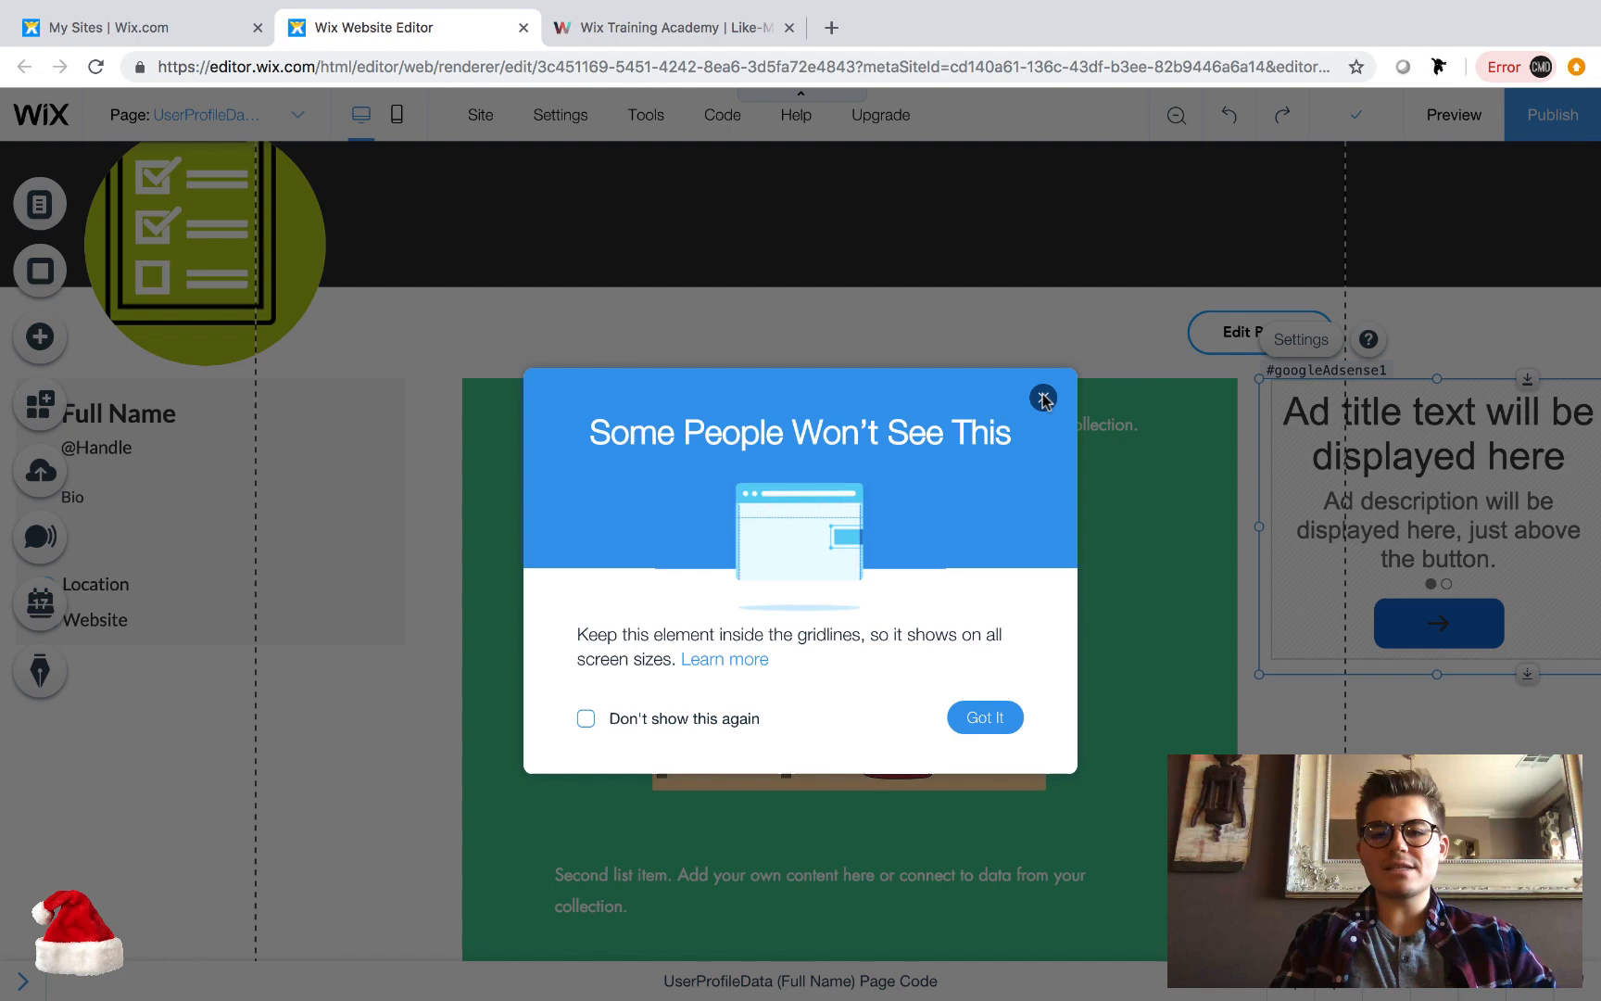
- Dismiss the gridlines notice and set the new ad's content to Text & Image
click(1043, 397)
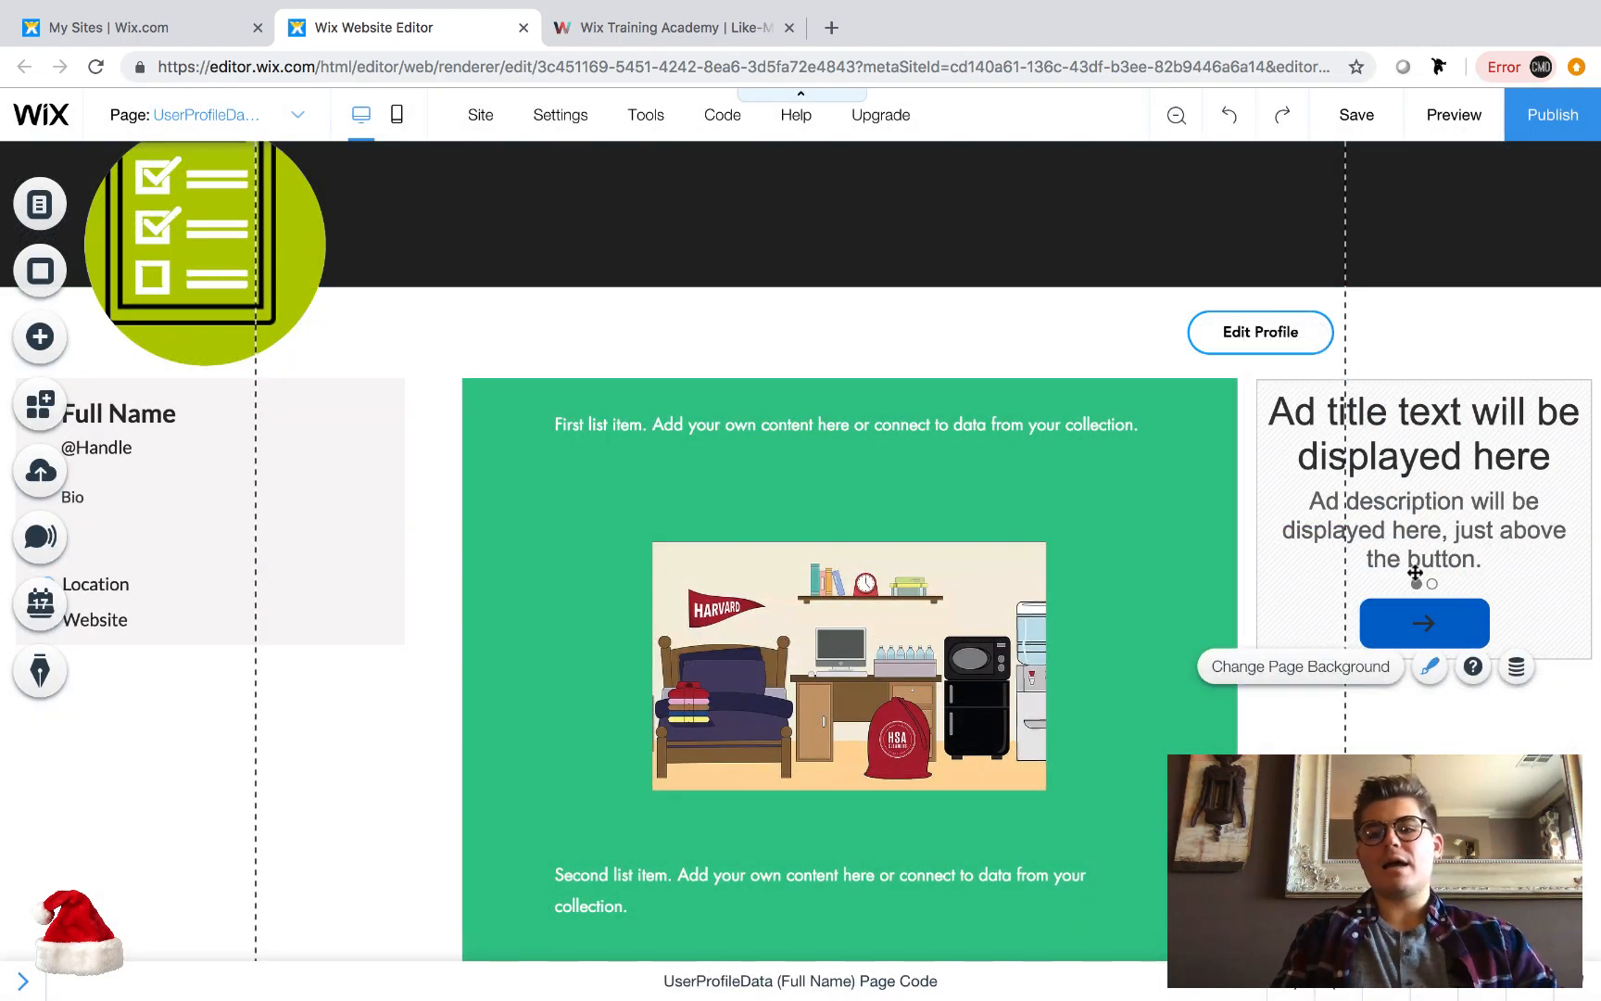
click(1421, 501)
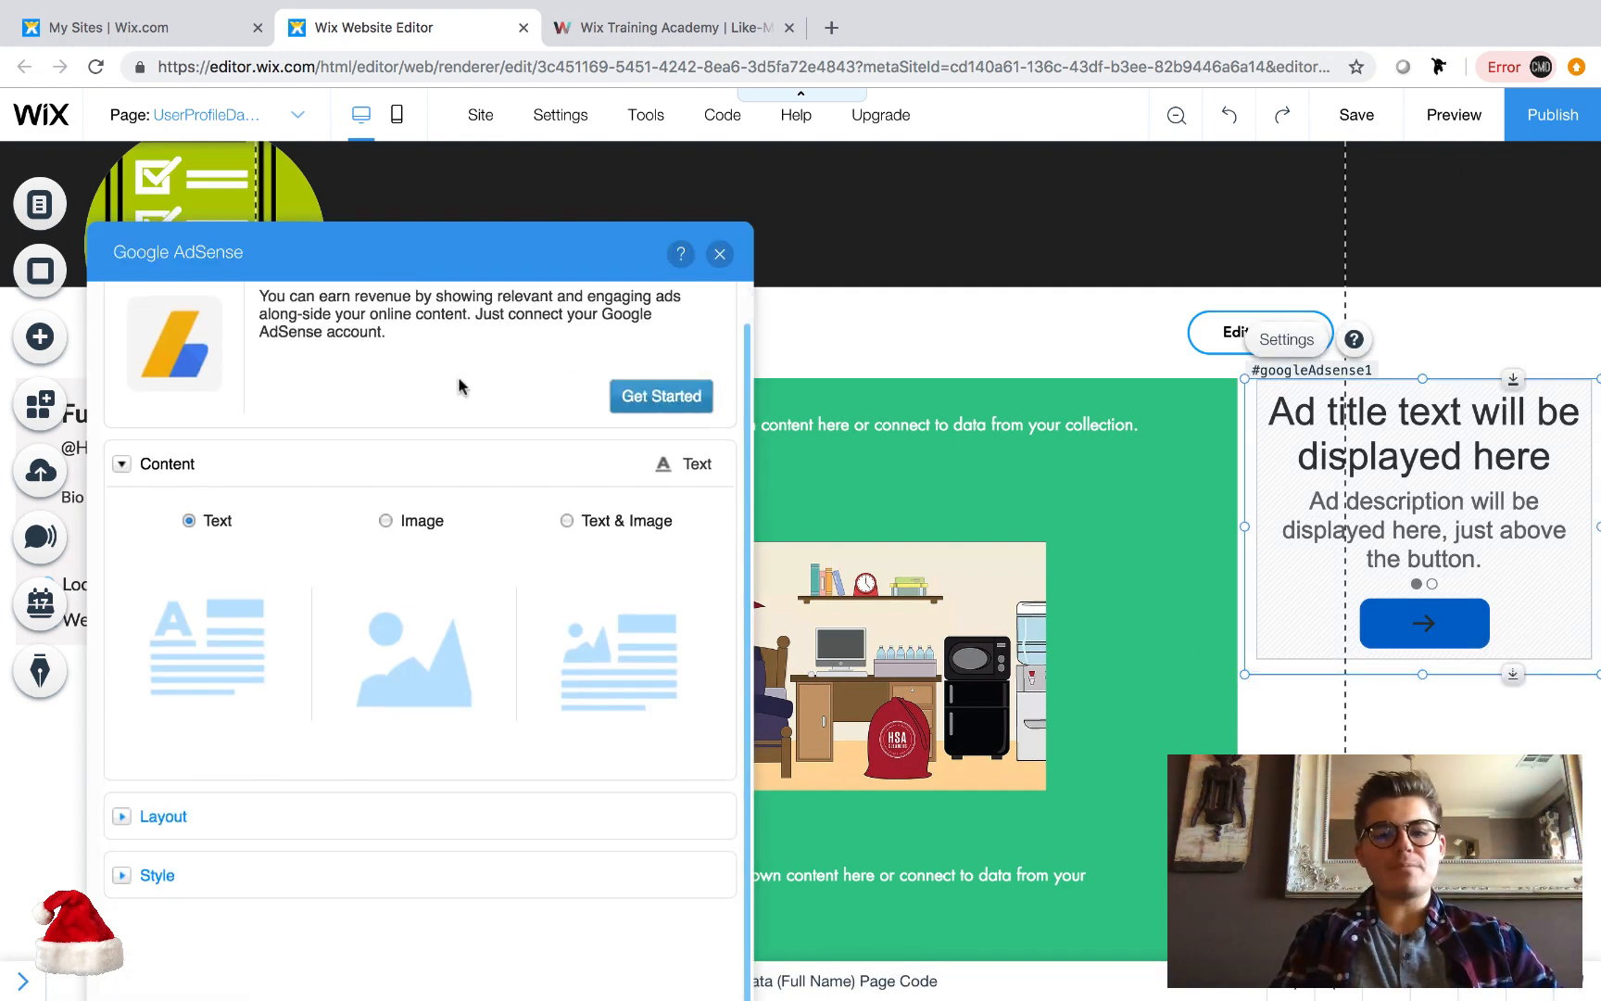
mouse_move(359, 532)
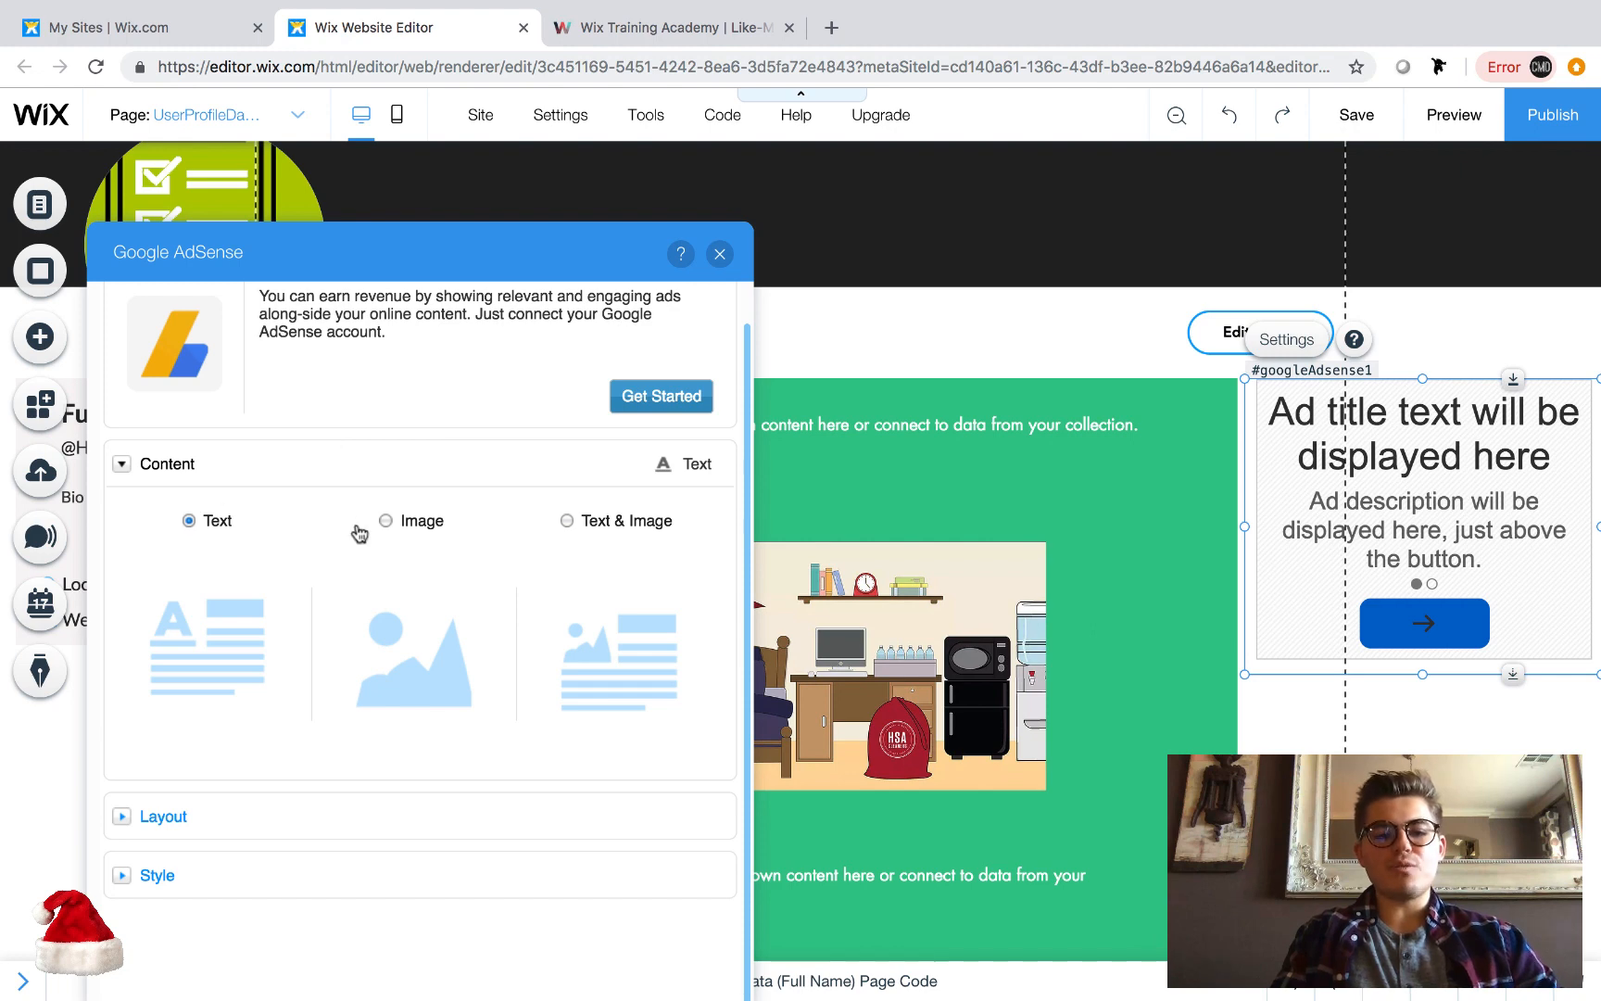
mouse_move(186, 553)
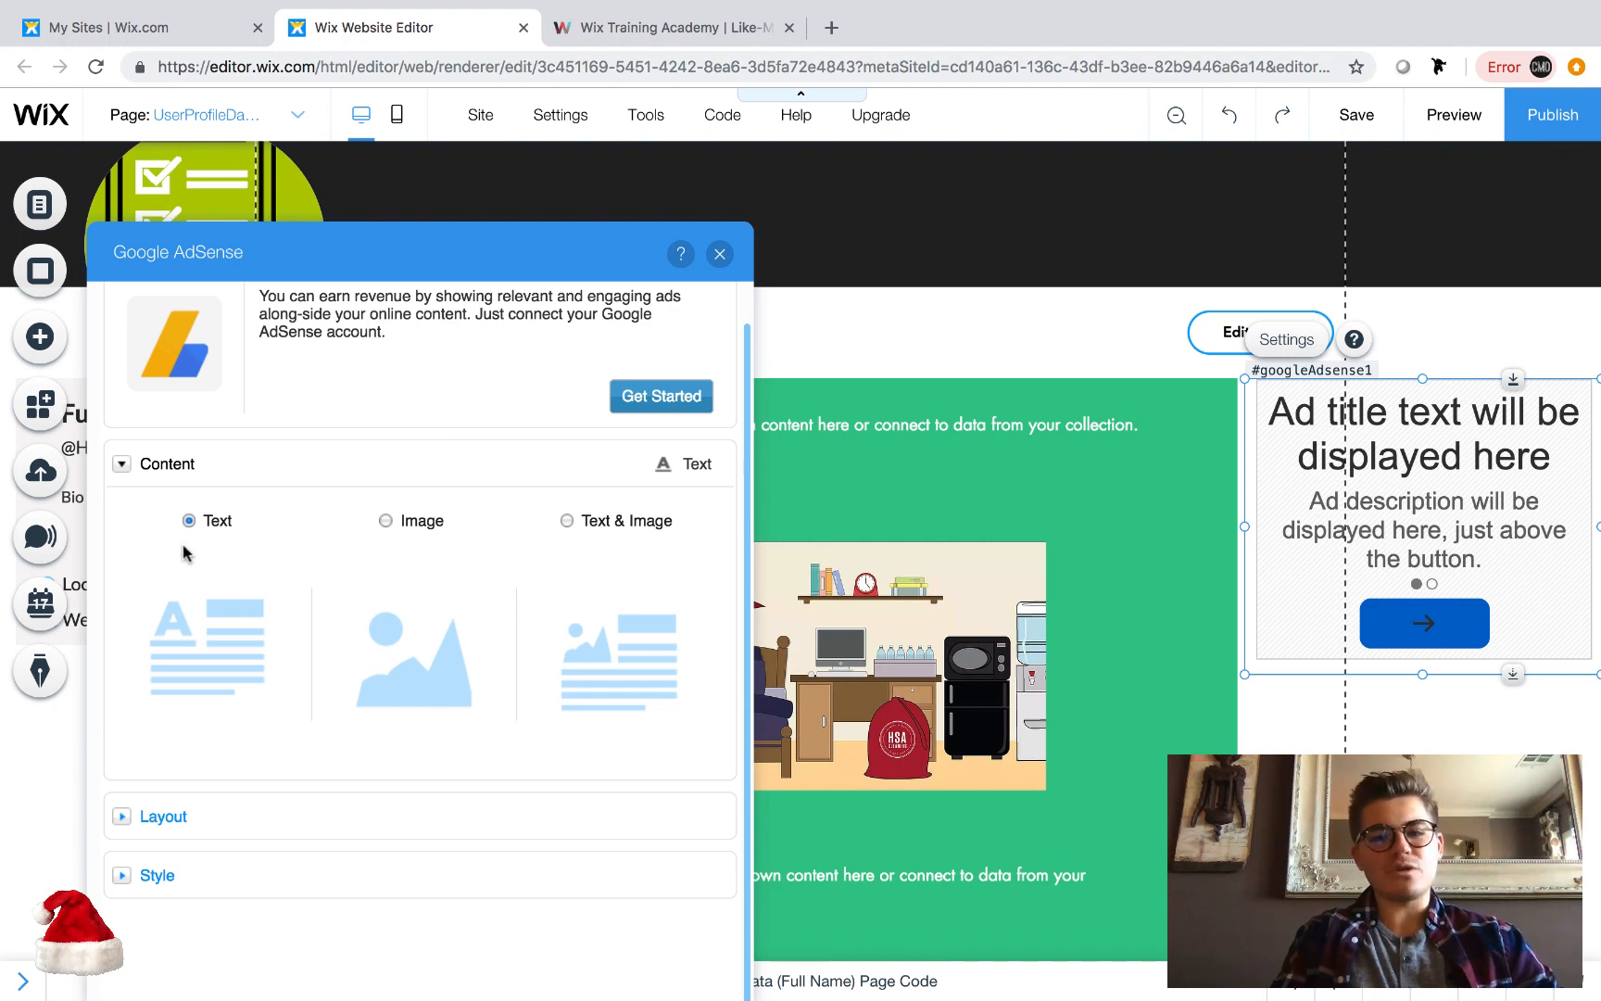
click(387, 521)
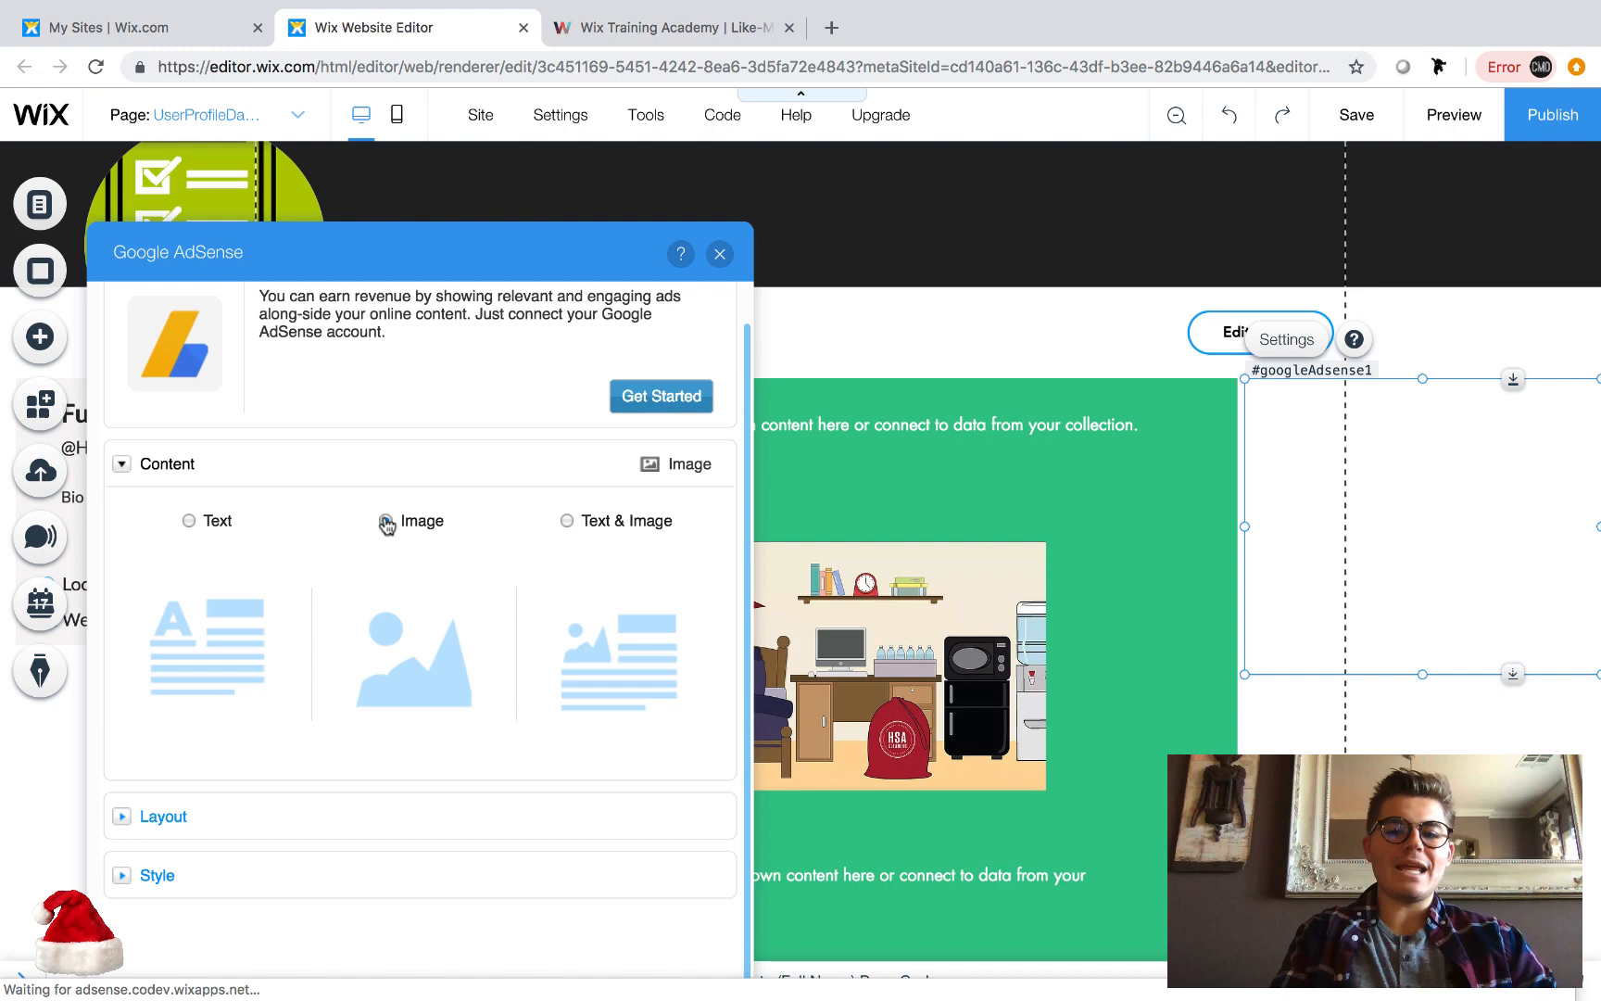
click(567, 521)
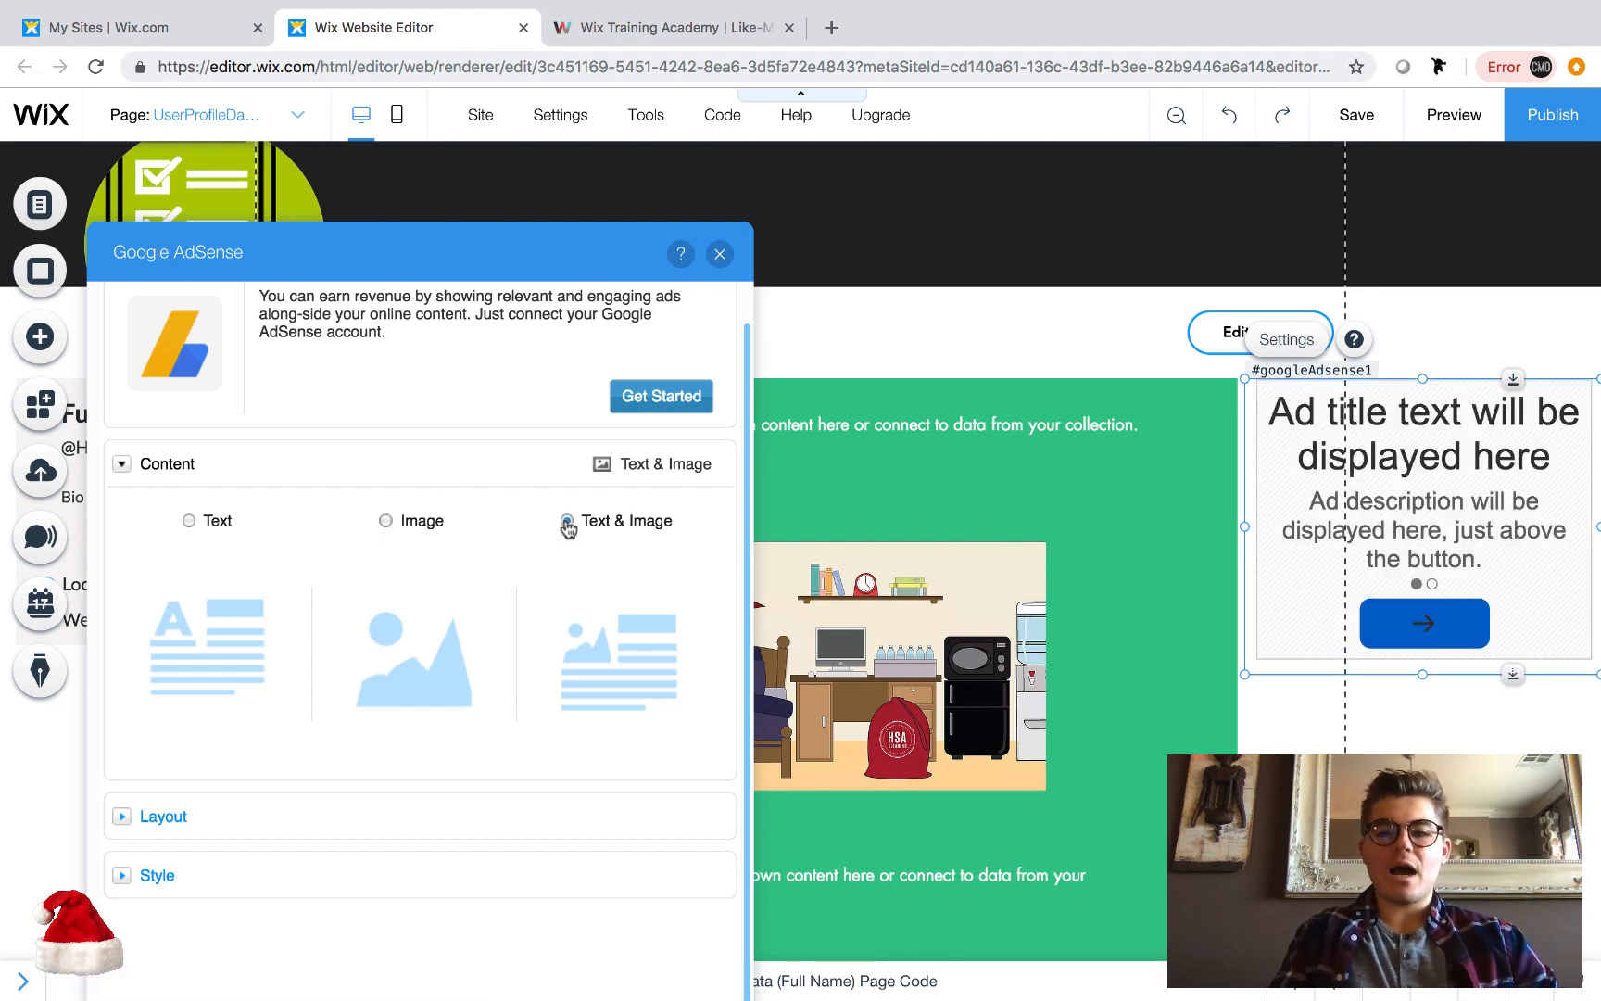
click(567, 521)
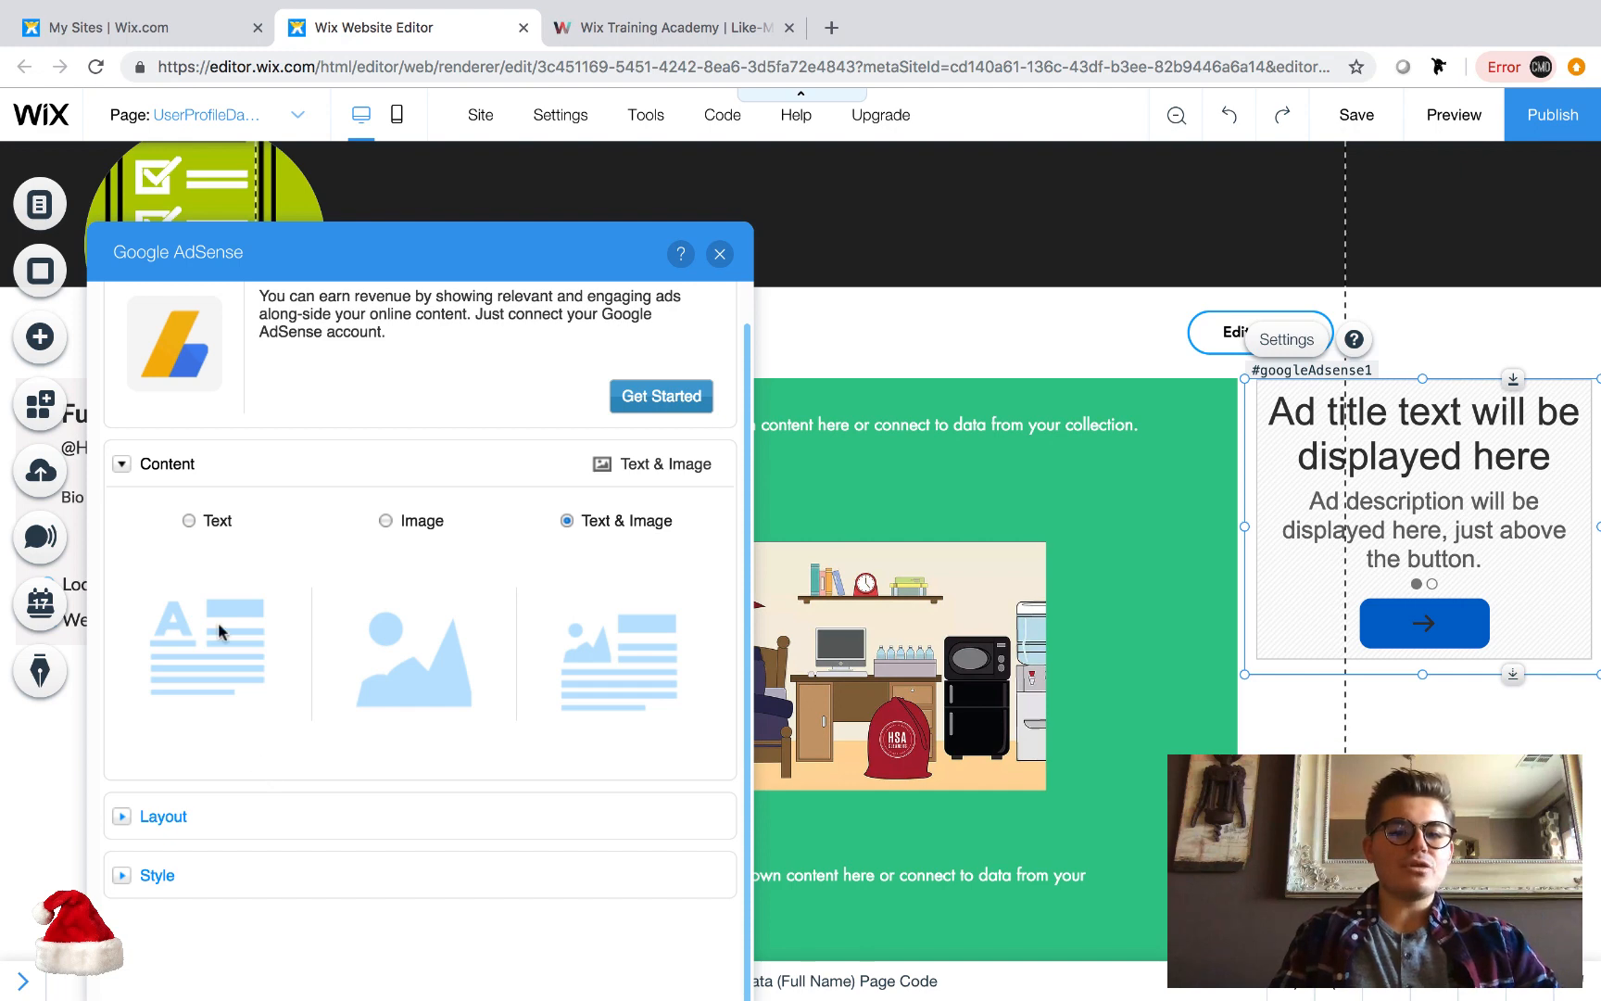
- Try the Tall and Wide ad layouts, then settle on Square
click(166, 464)
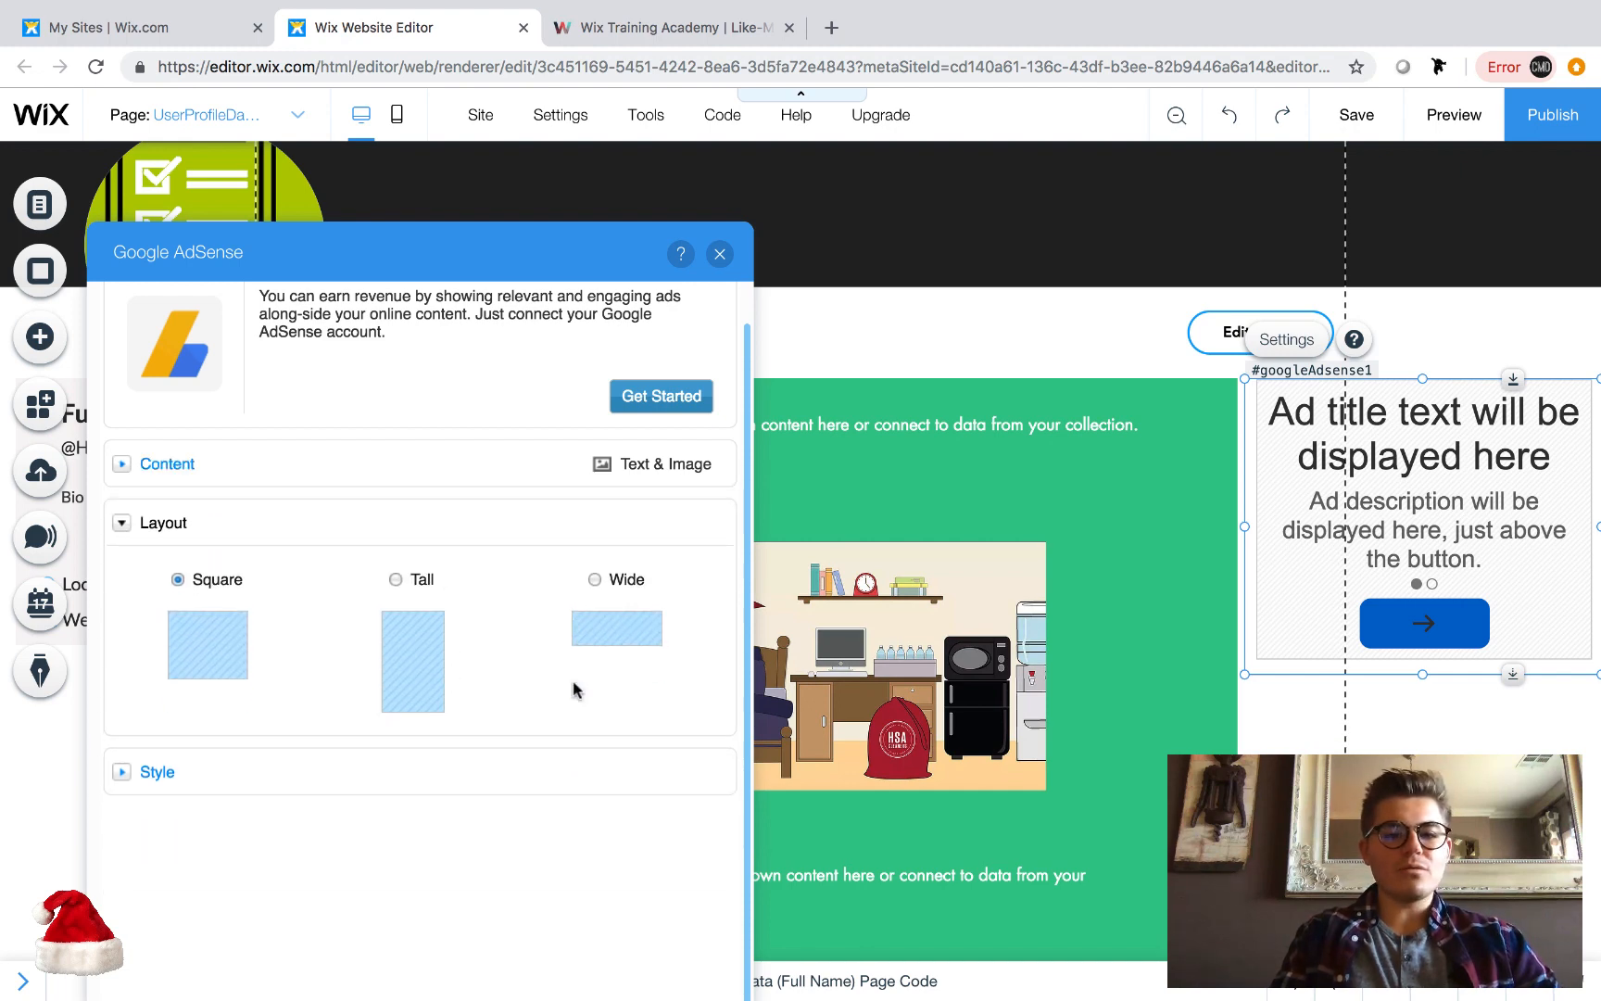
mouse_move(400, 590)
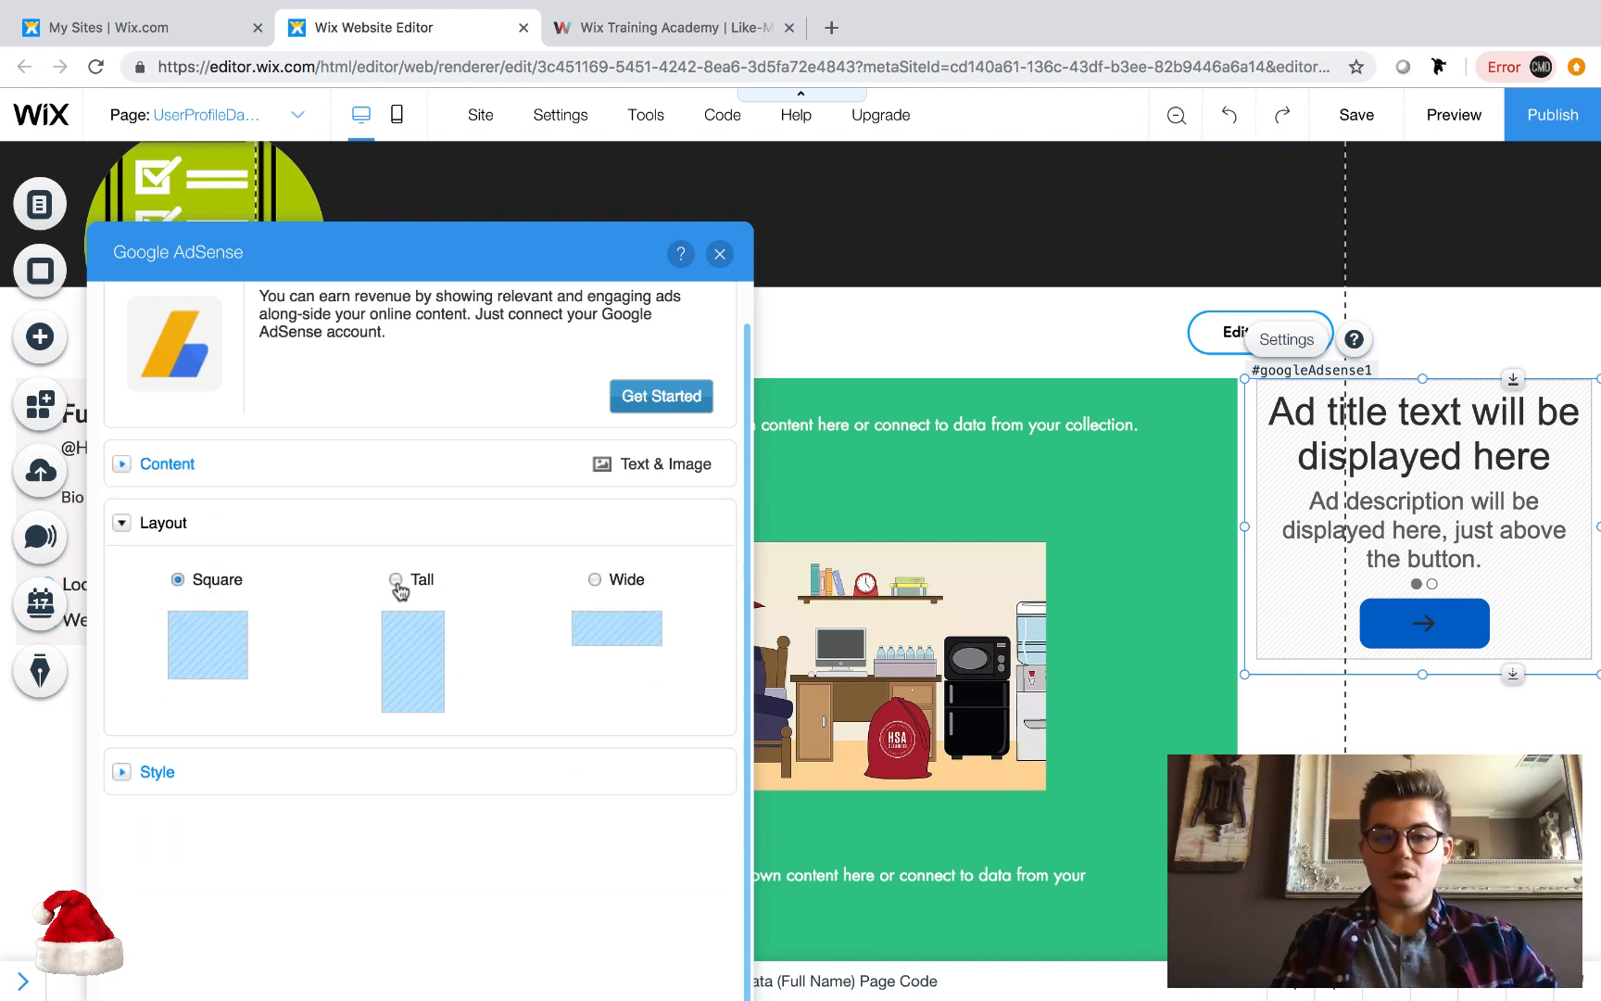
click(396, 579)
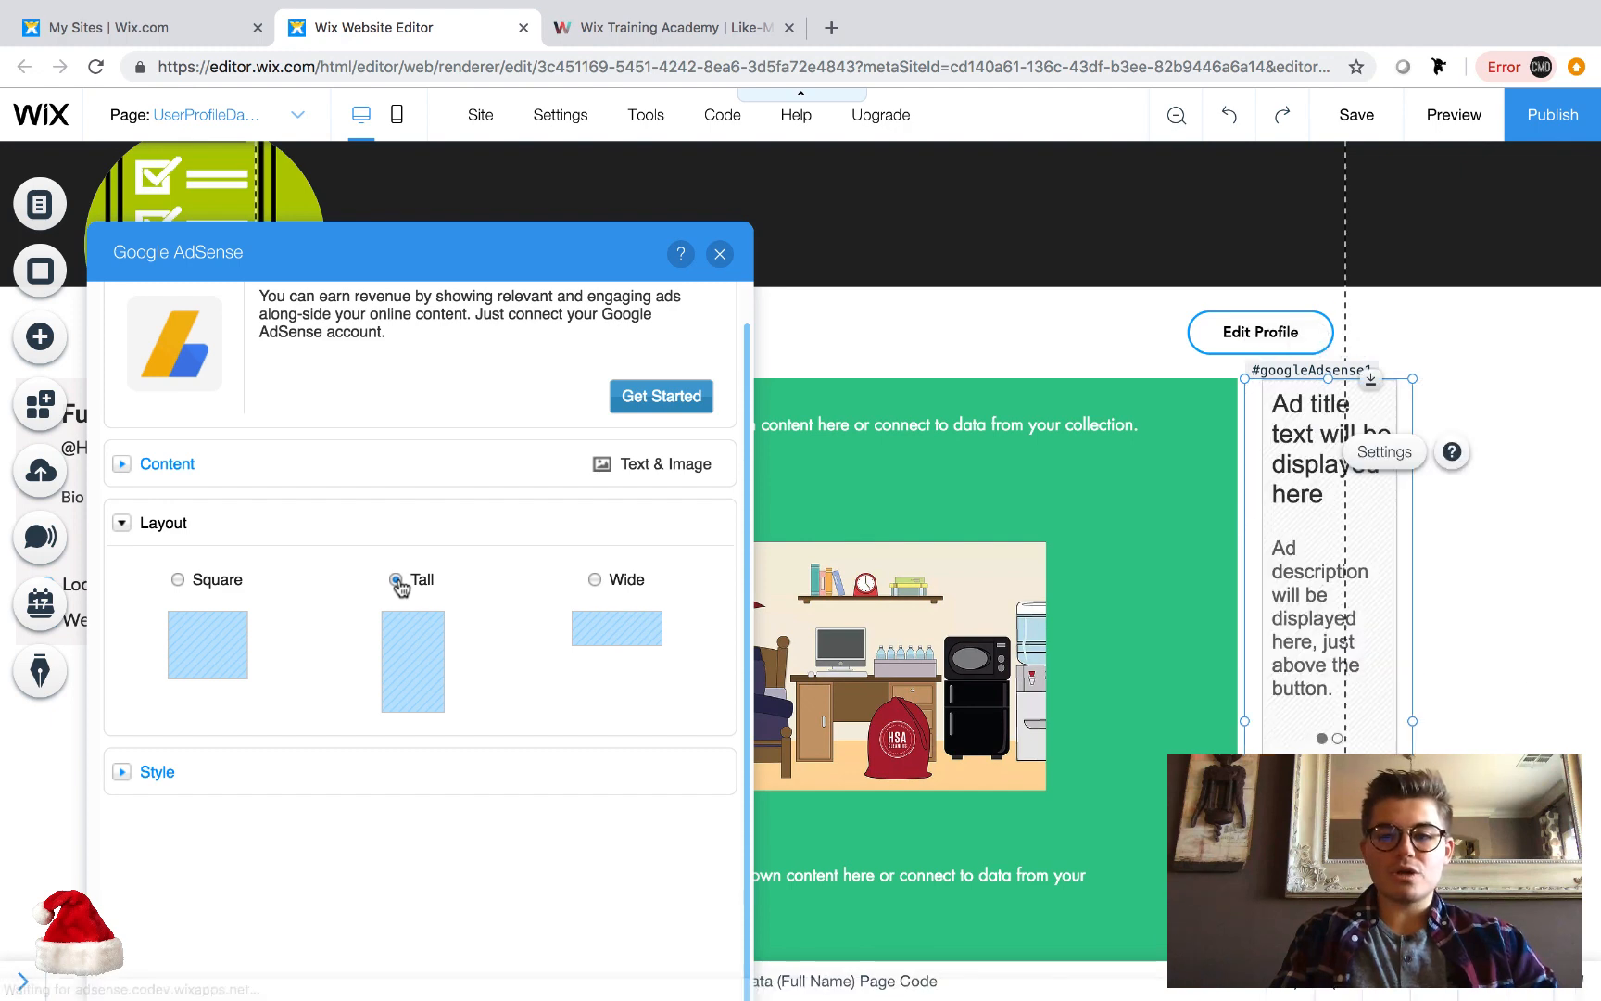
click(393, 579)
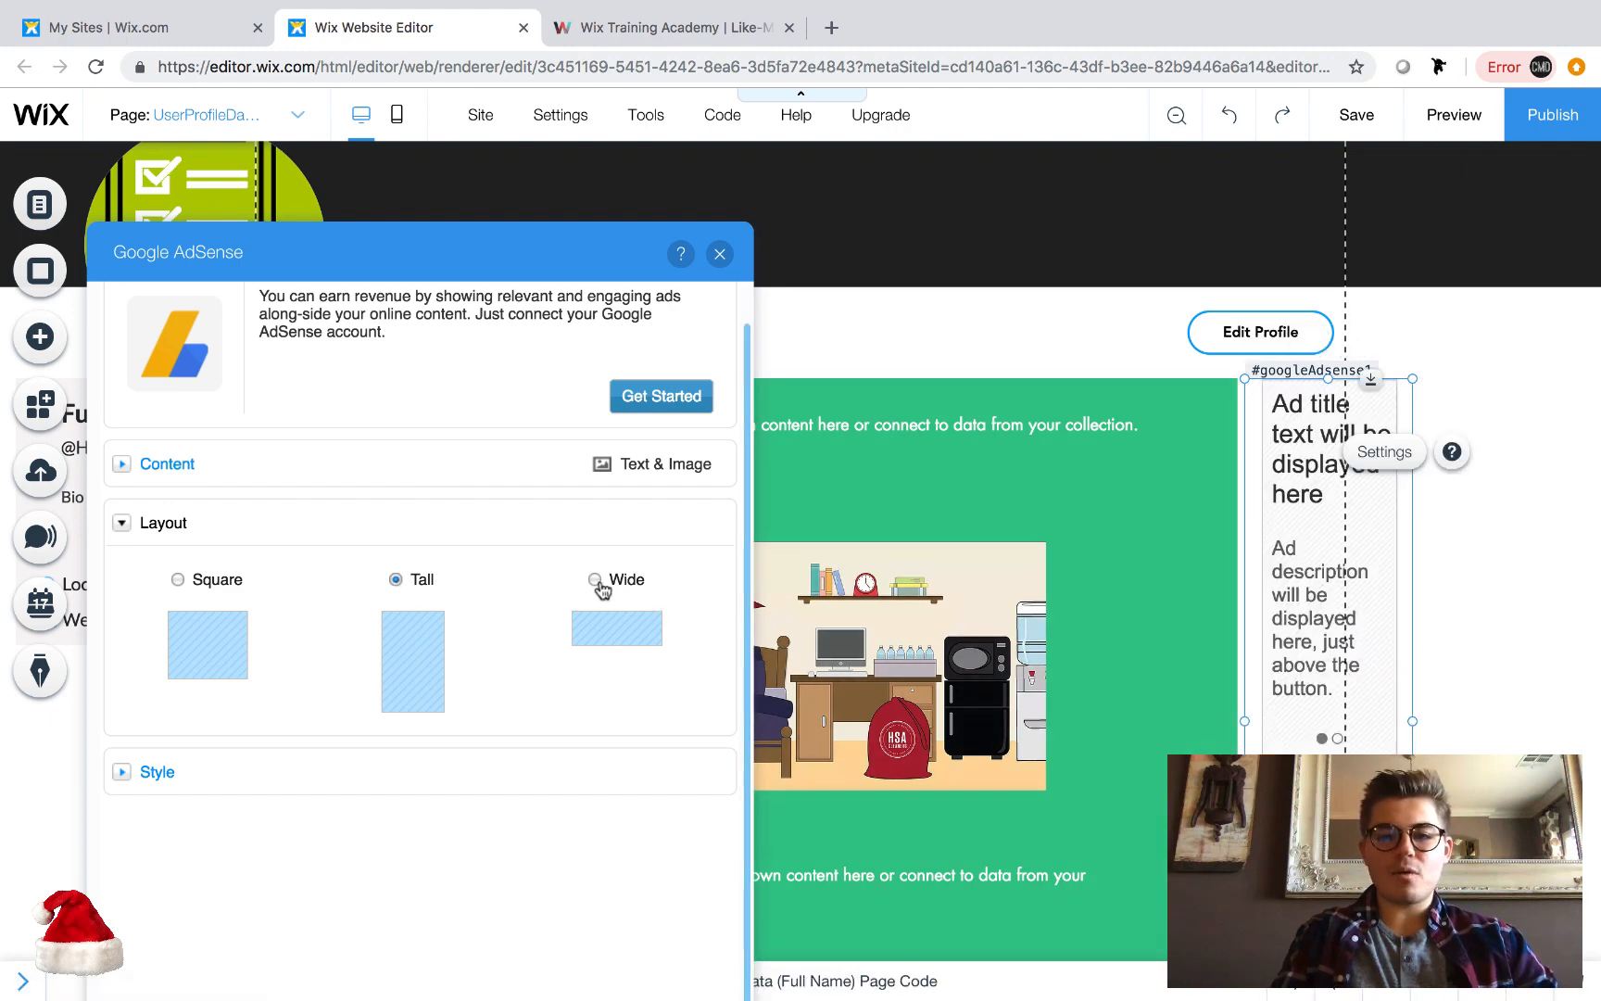
click(597, 579)
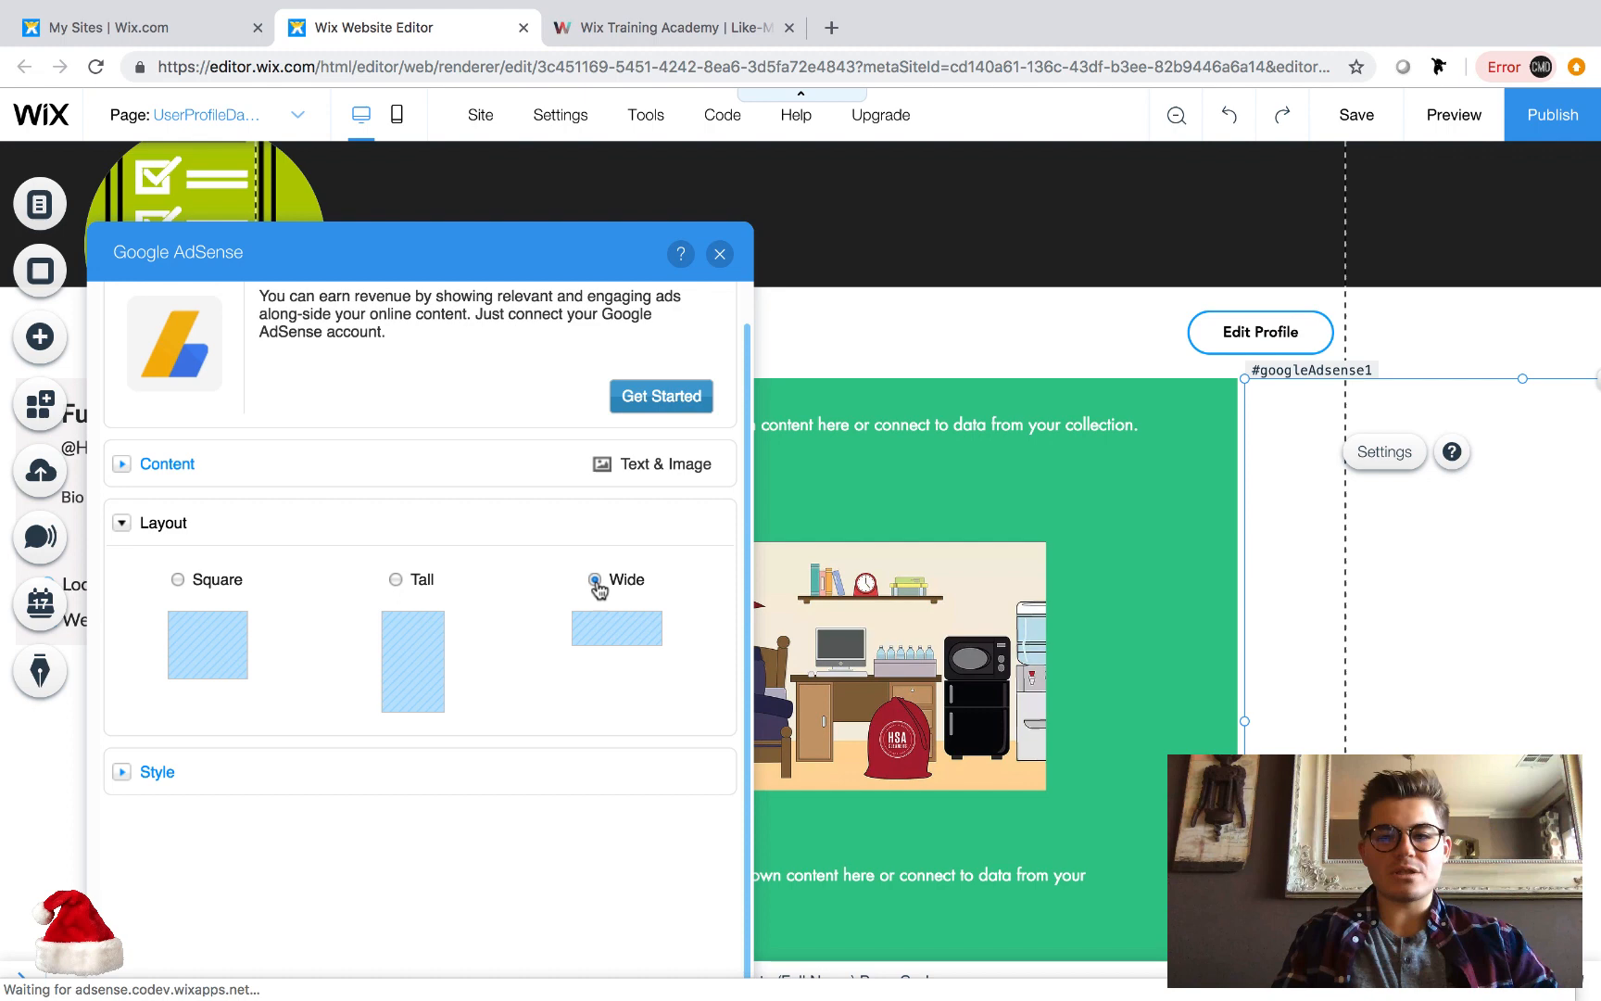
click(594, 580)
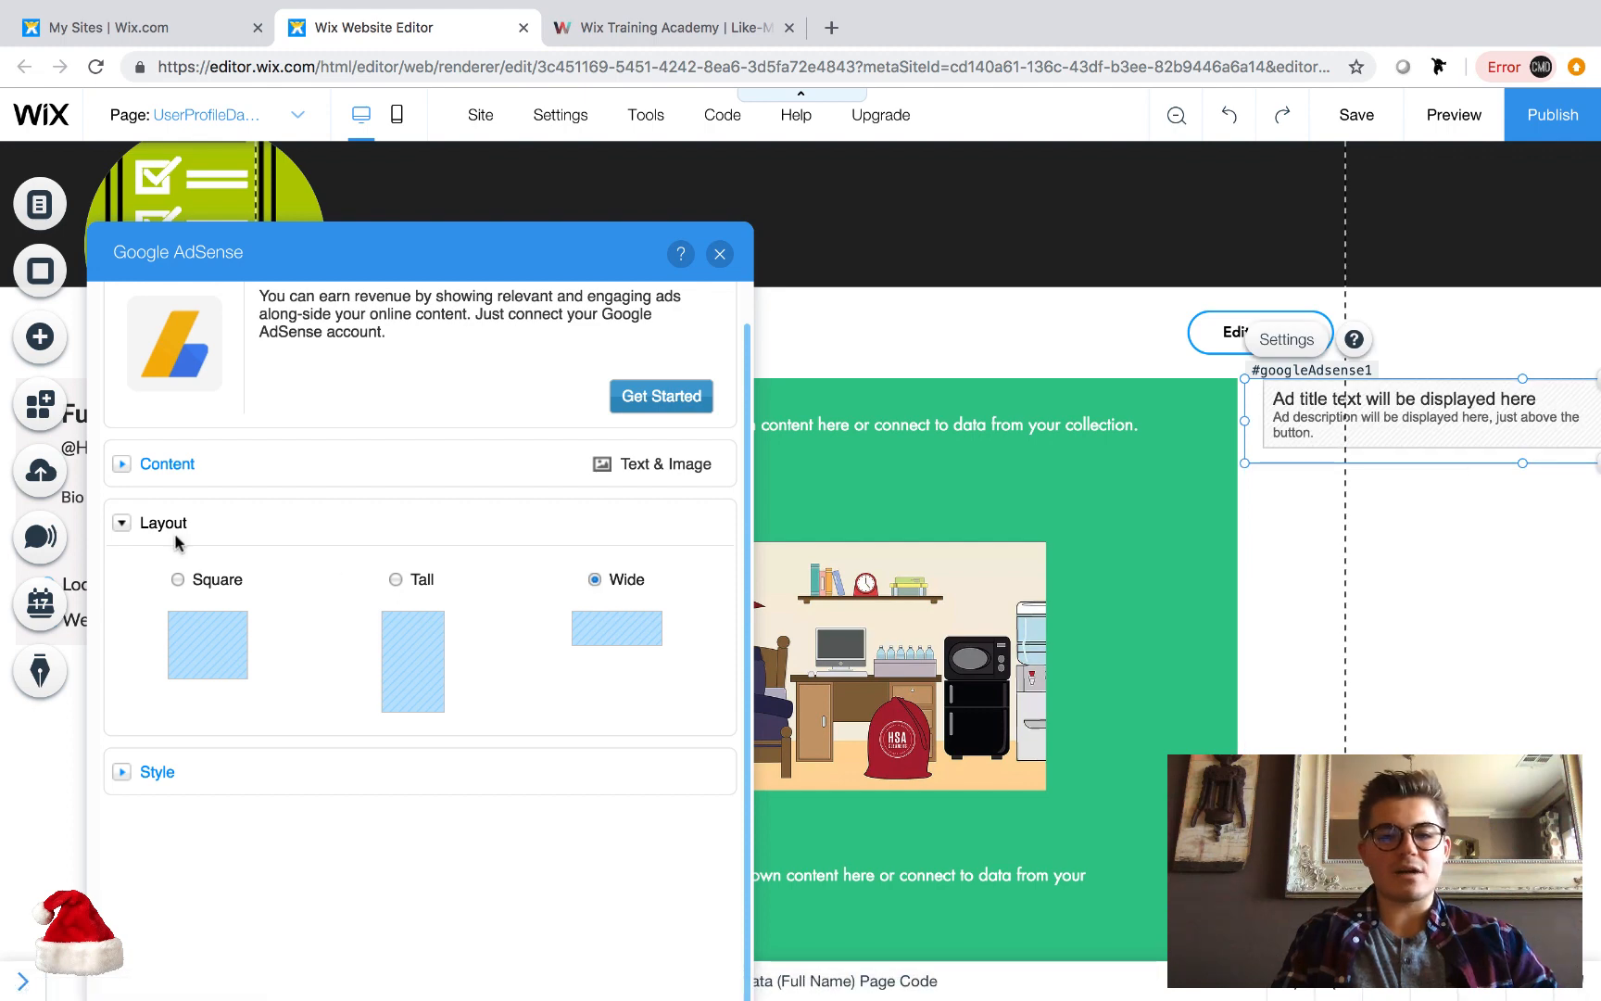
click(178, 579)
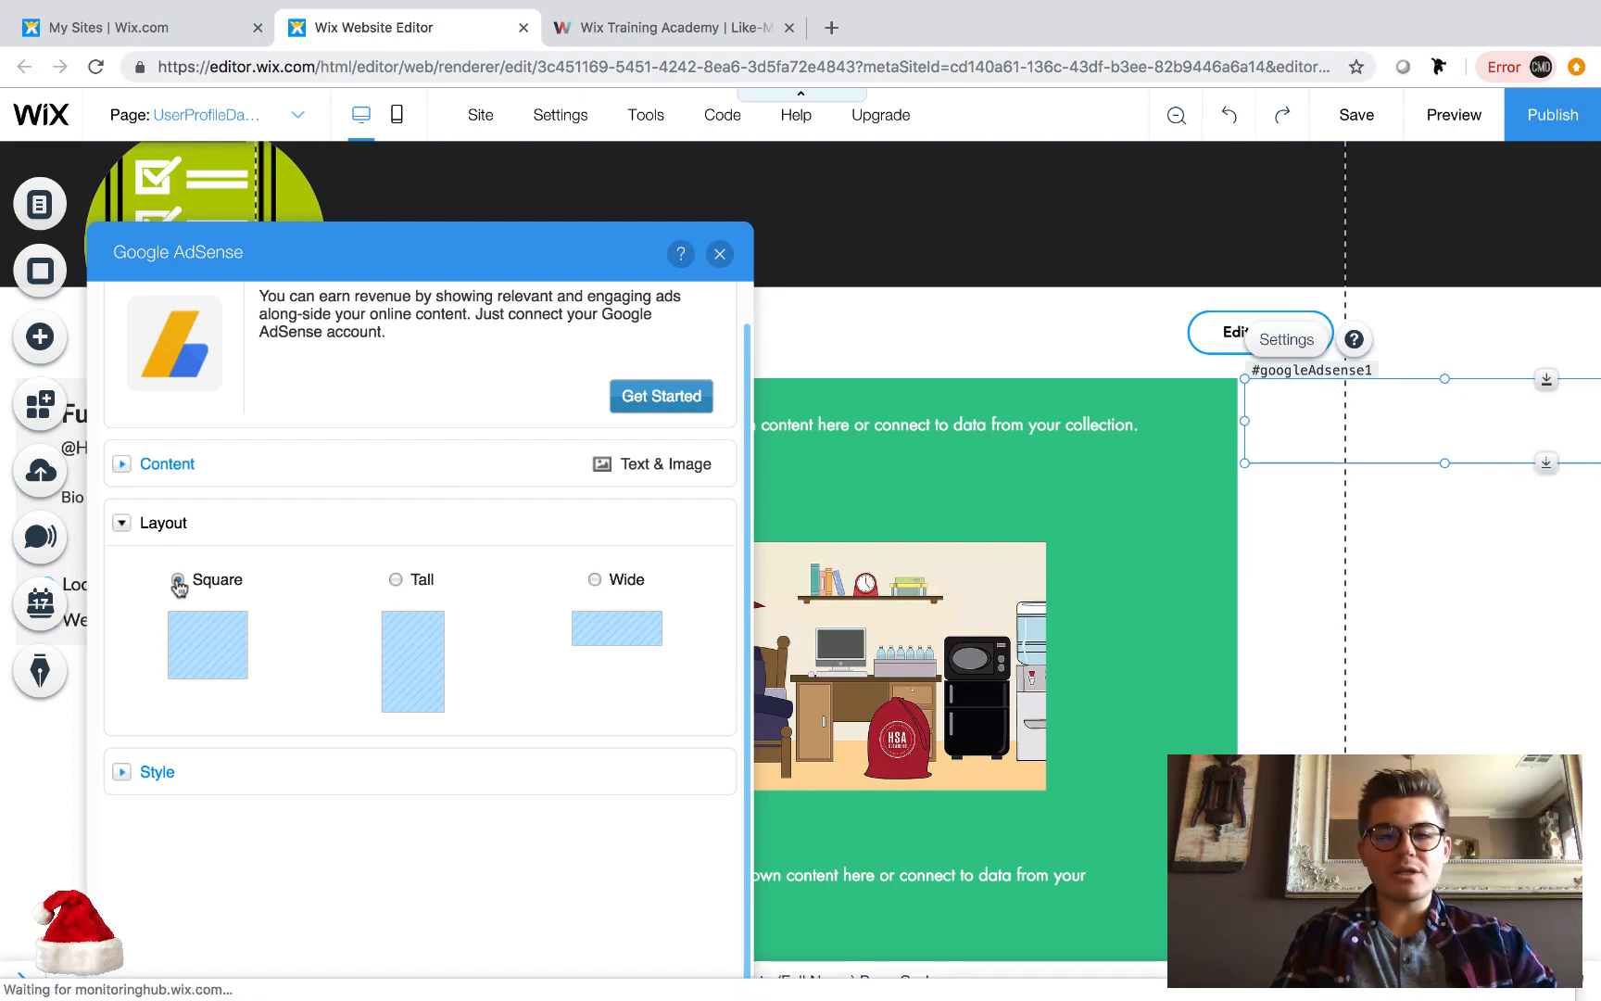
click(177, 580)
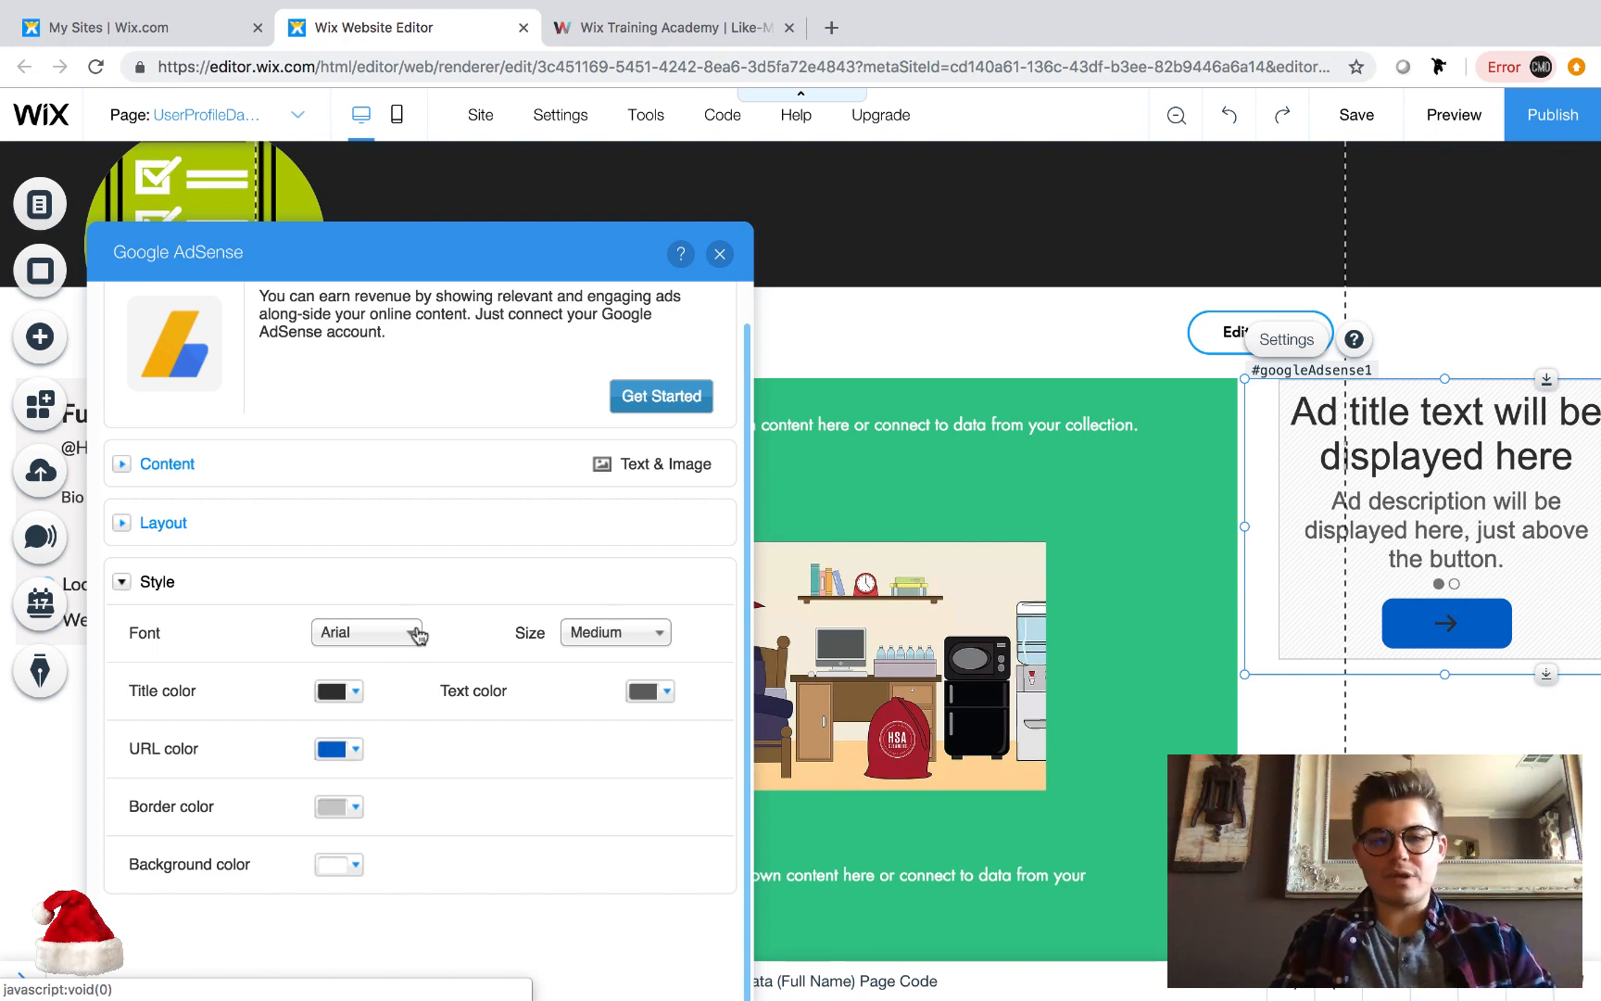
mouse_move(674, 453)
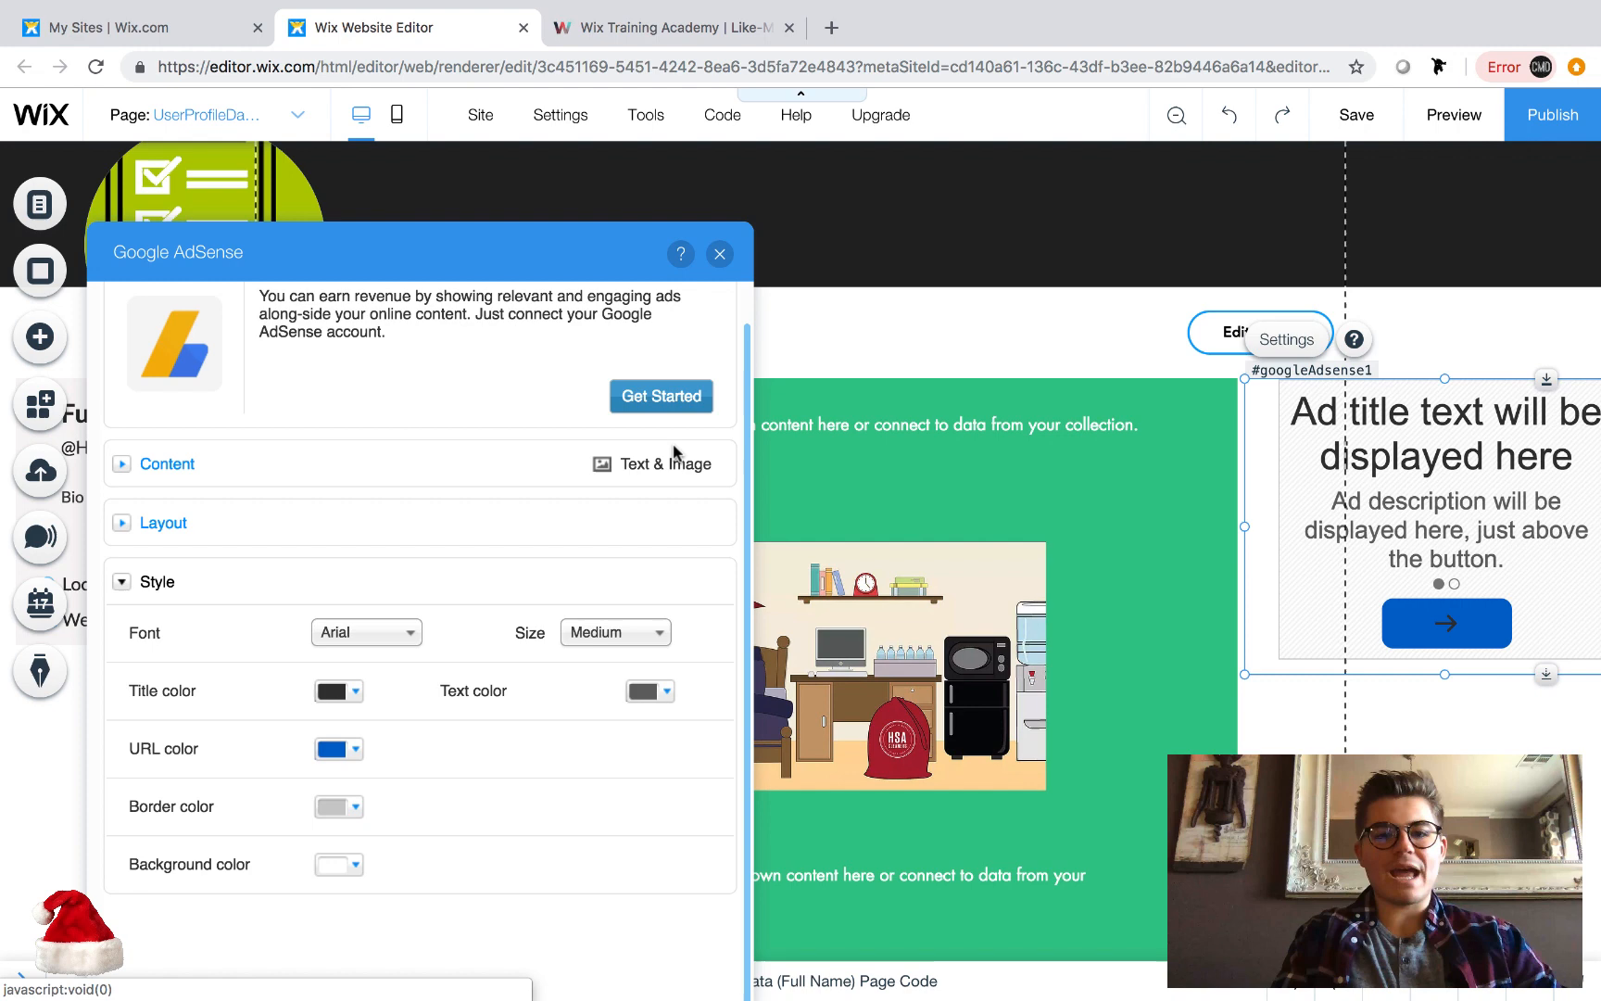
- Close the Google AdSense settings panel after reviewing the style options
click(719, 253)
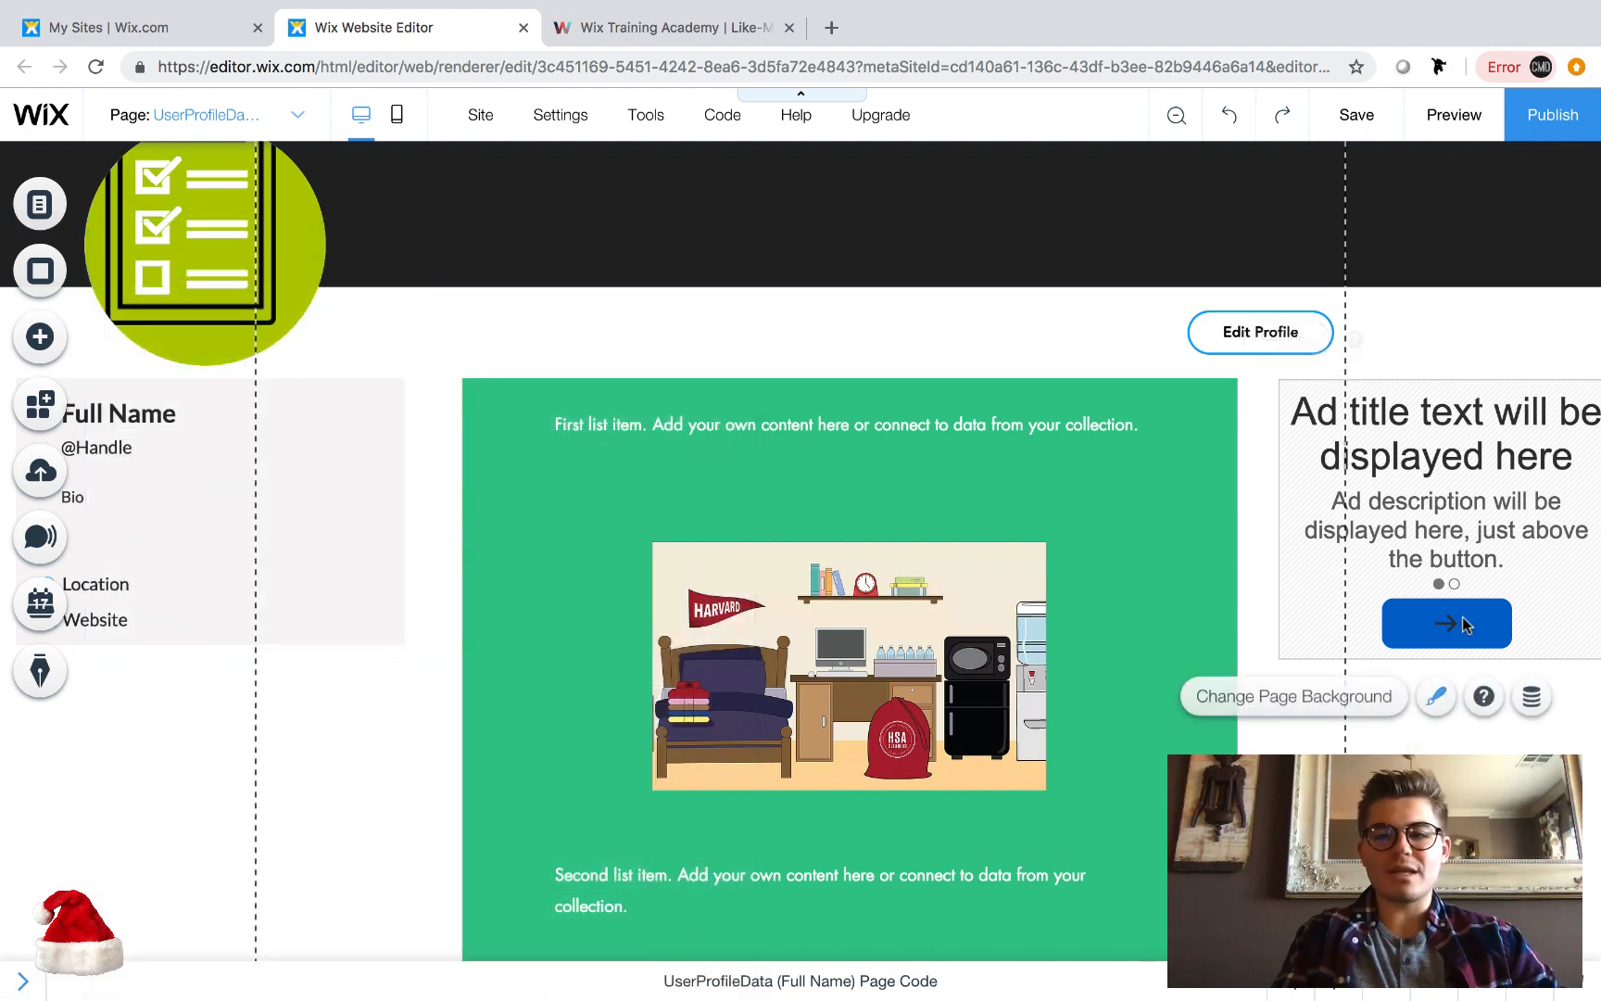
- Select the AdSense ad and adjust it to fit the right sidebar column
click(1414, 511)
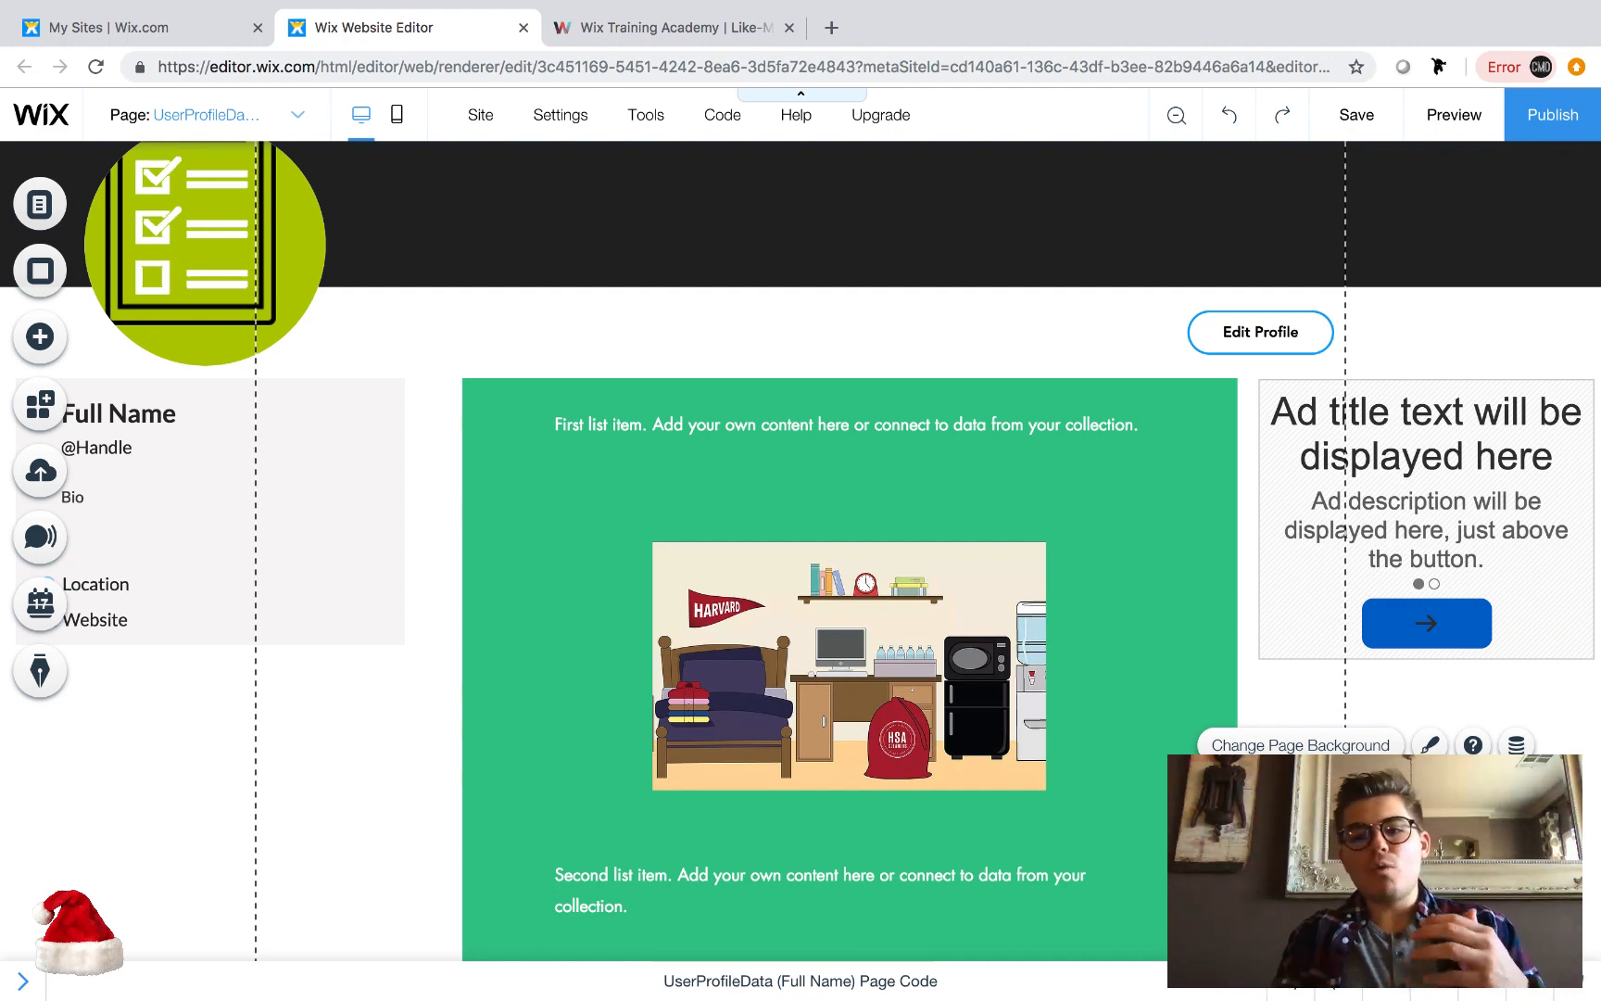
- Reopen the square ad's AdSense settings and start connecting a Google AdSense account
click(1424, 484)
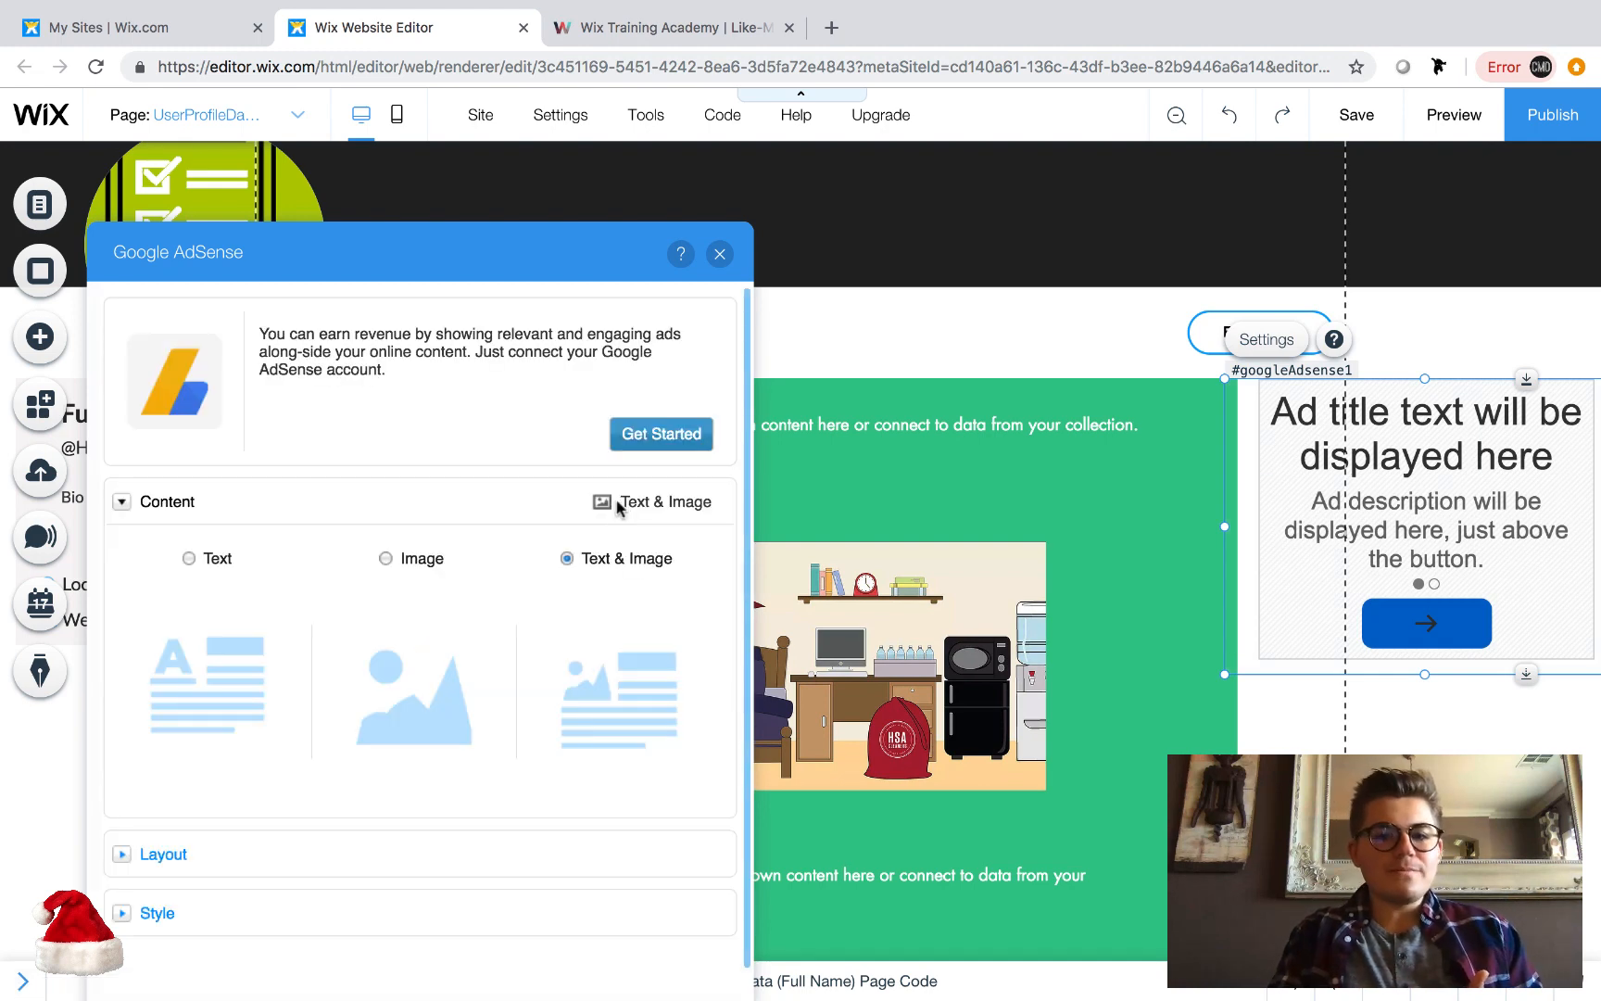
click(660, 434)
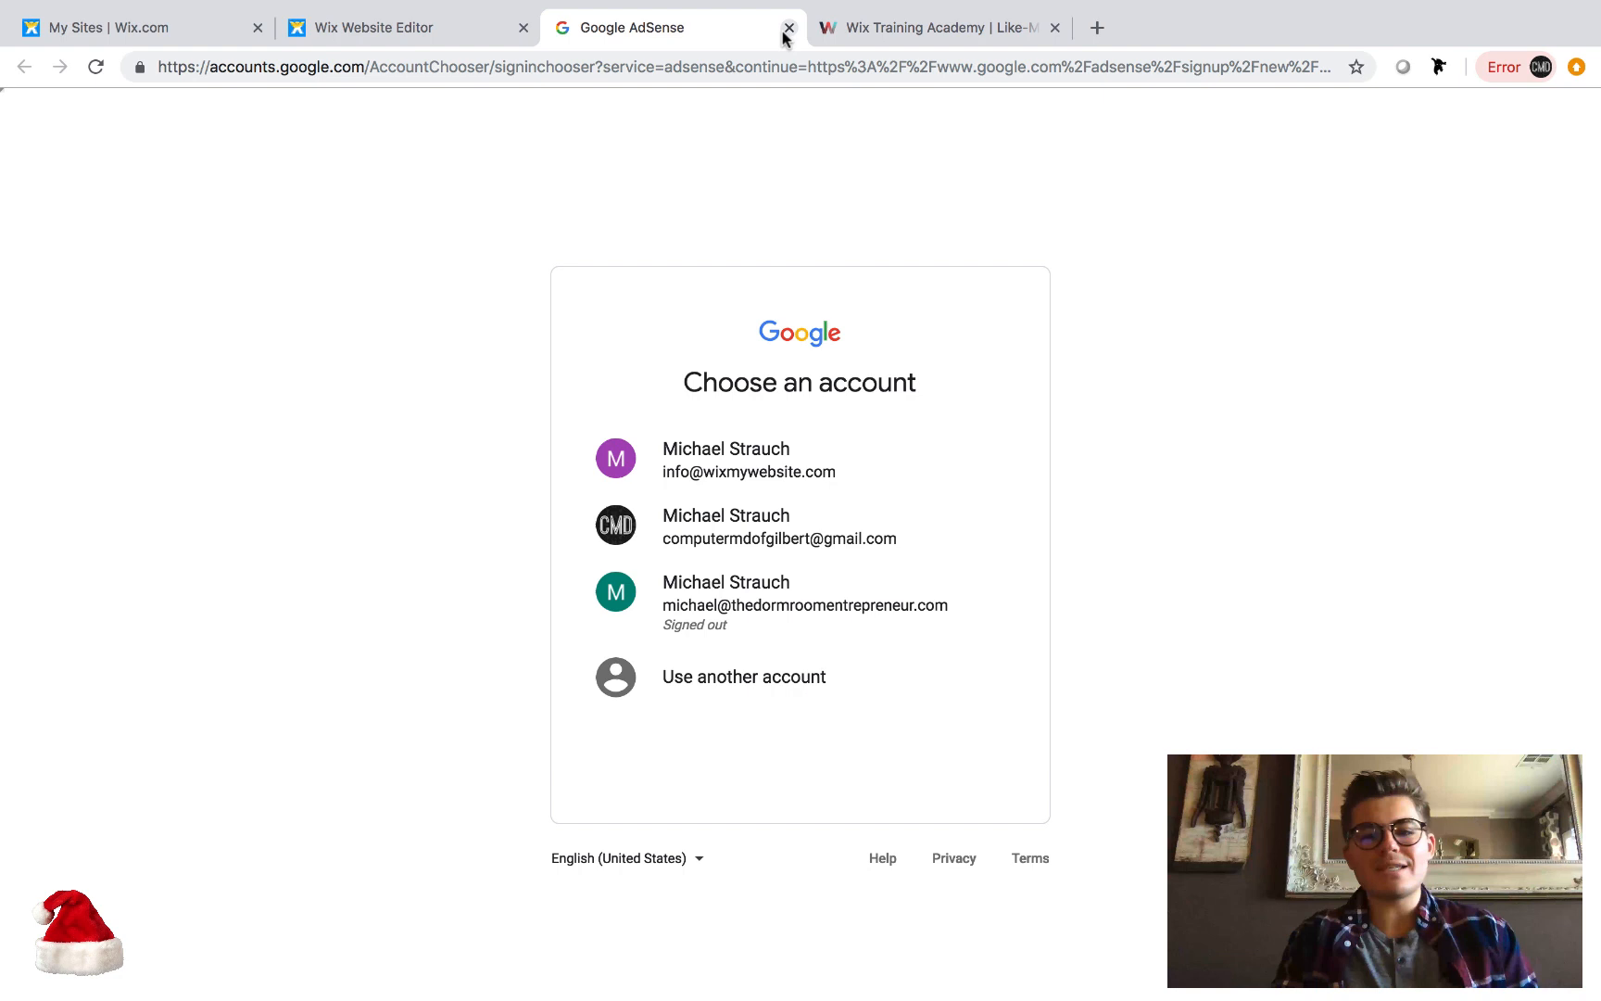
mouse_move(1215, 320)
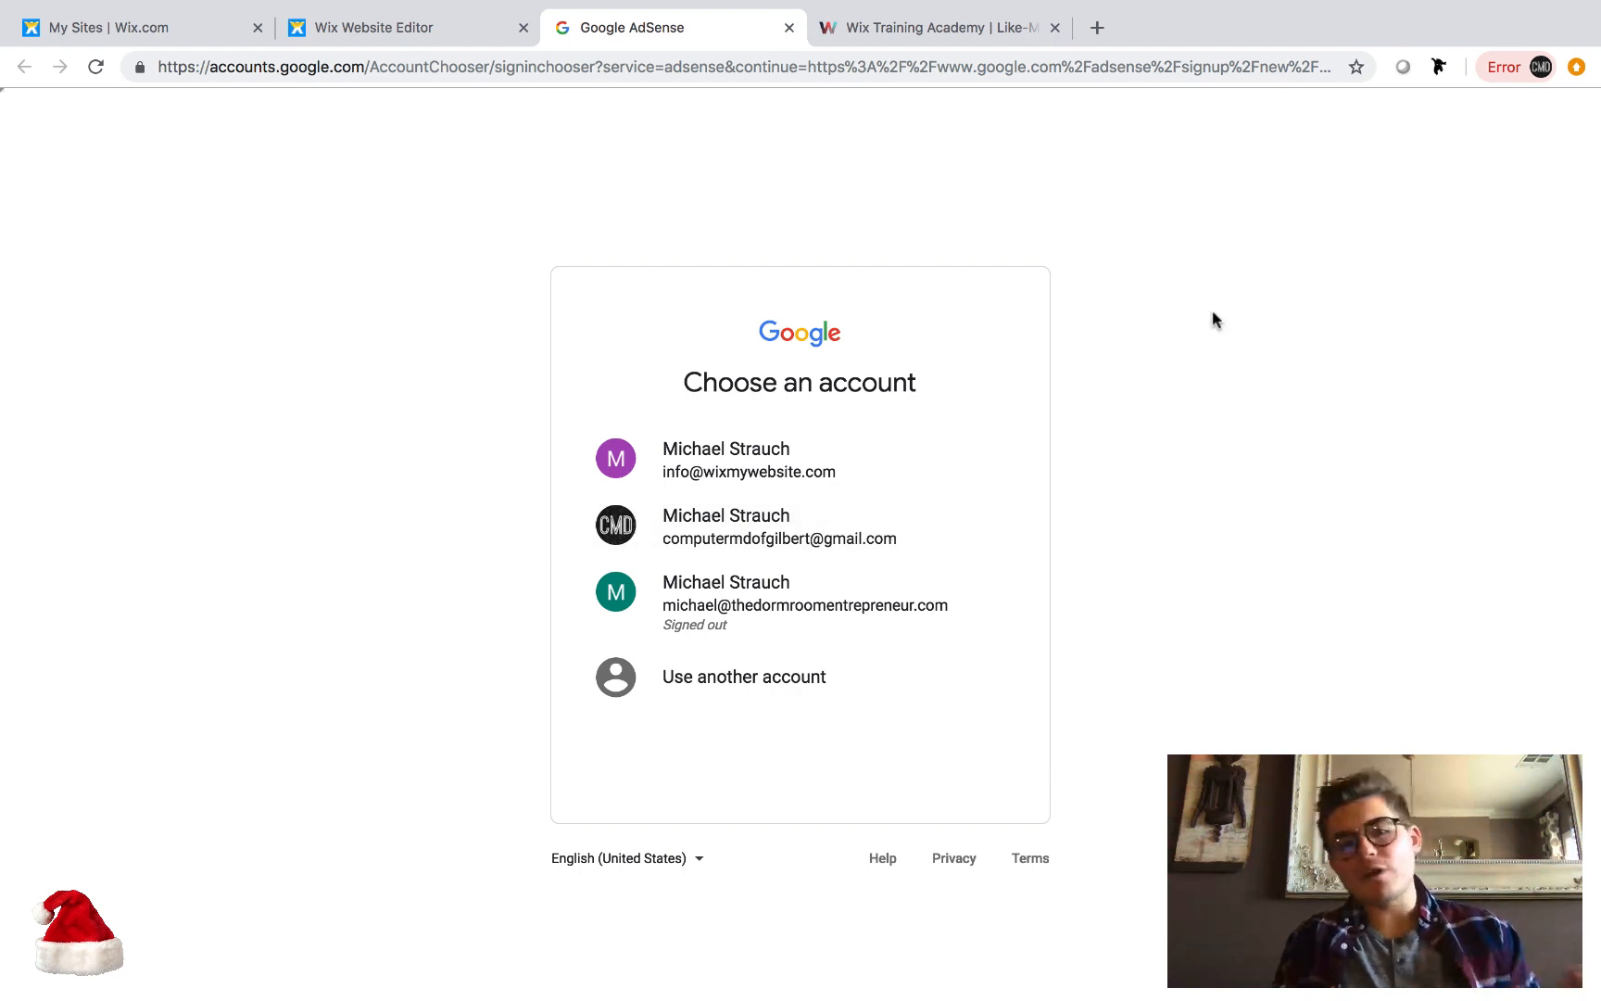
mouse_move(912, 235)
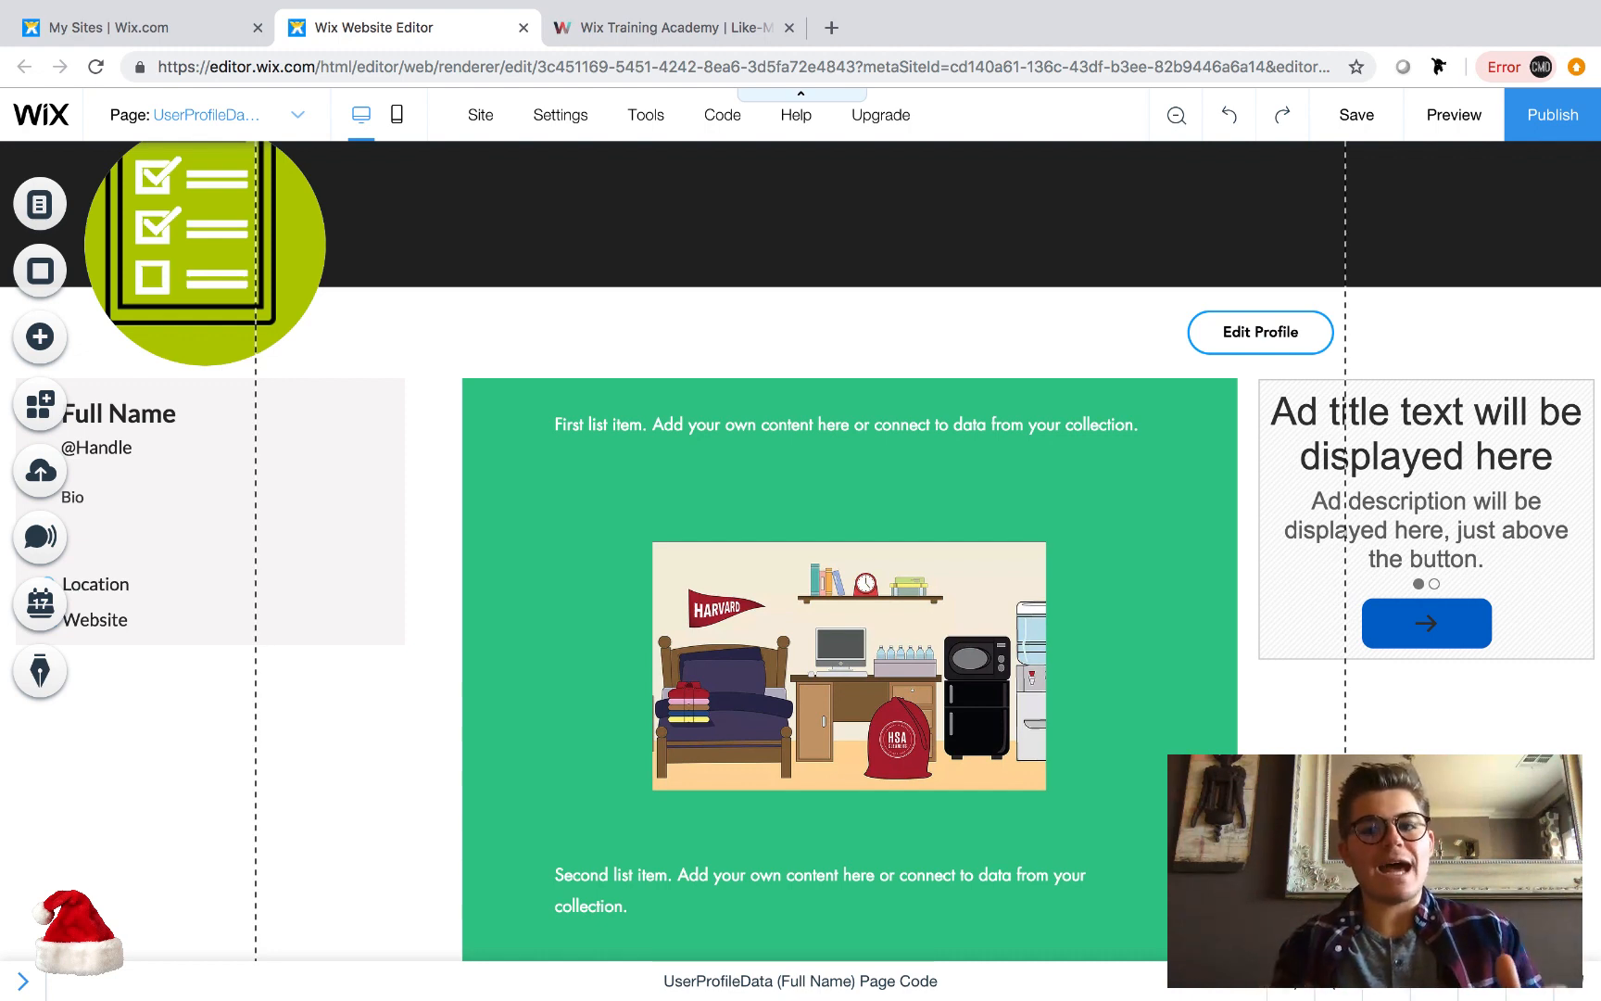
mouse_move(1379, 715)
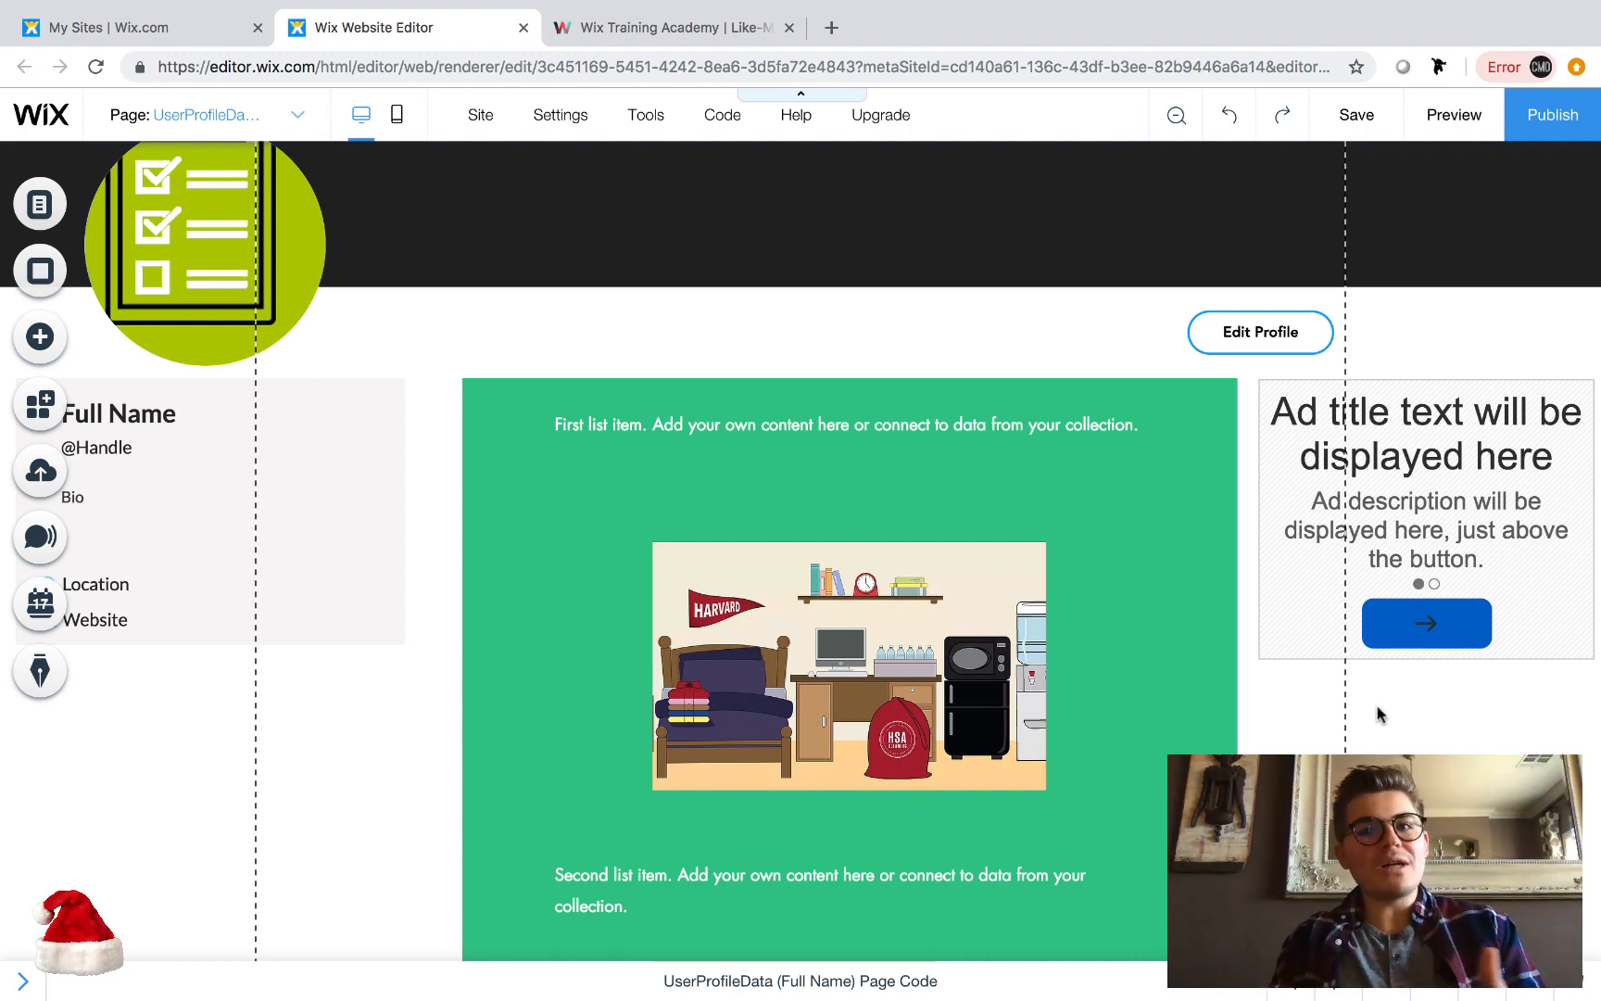